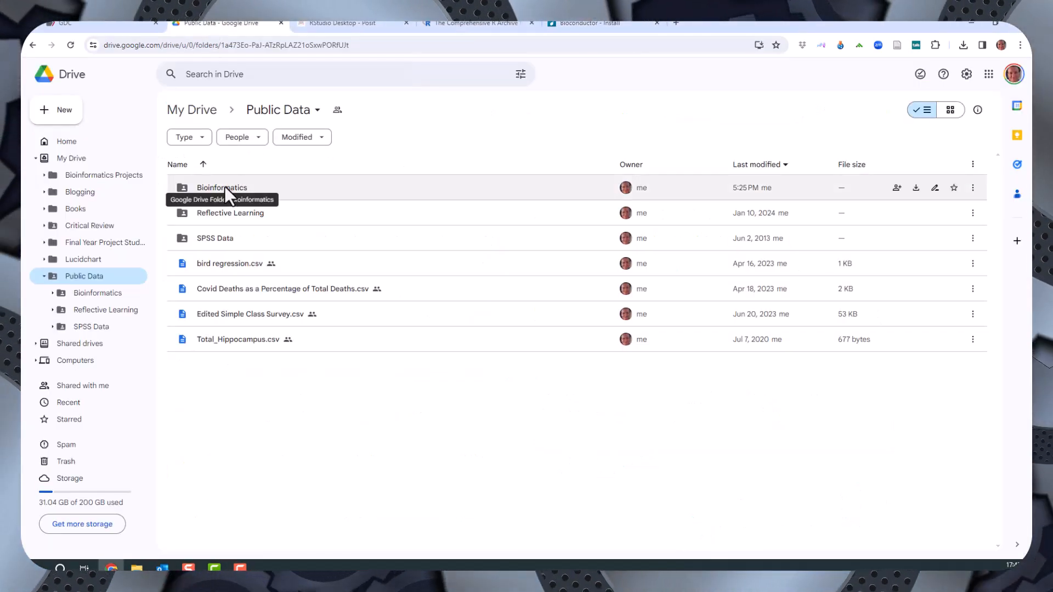
- Open the Bioinformatics folder inside Public Data in Google Drive
double_click(221, 187)
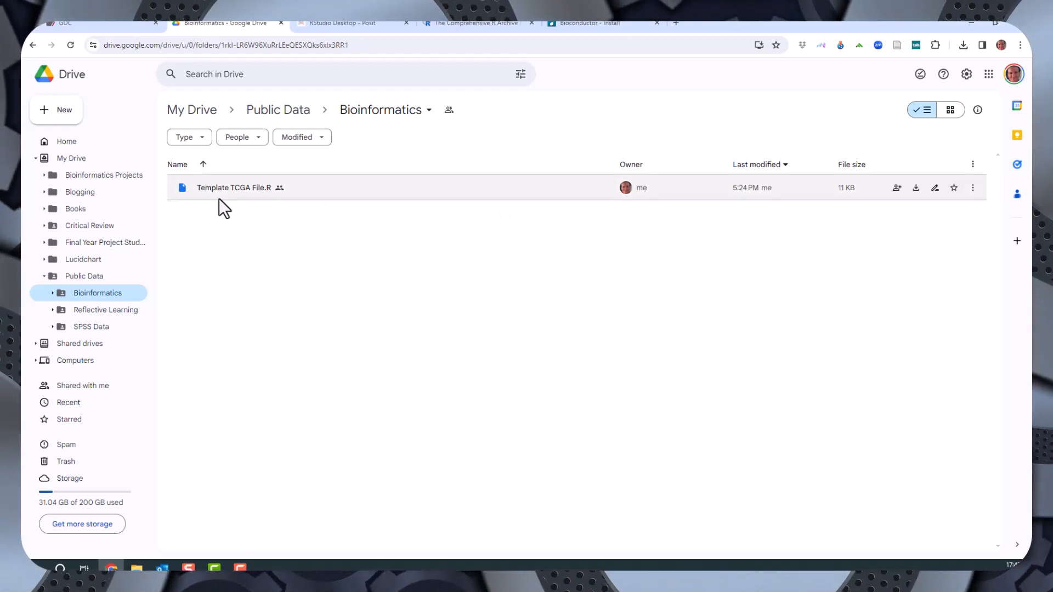
mouse_move(223, 203)
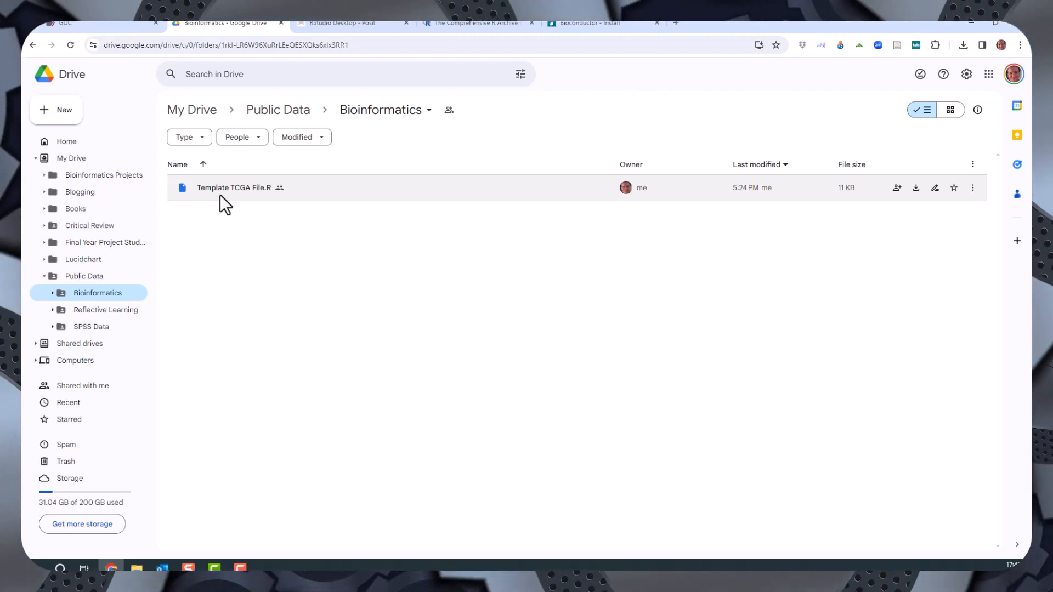
mouse_move(234, 187)
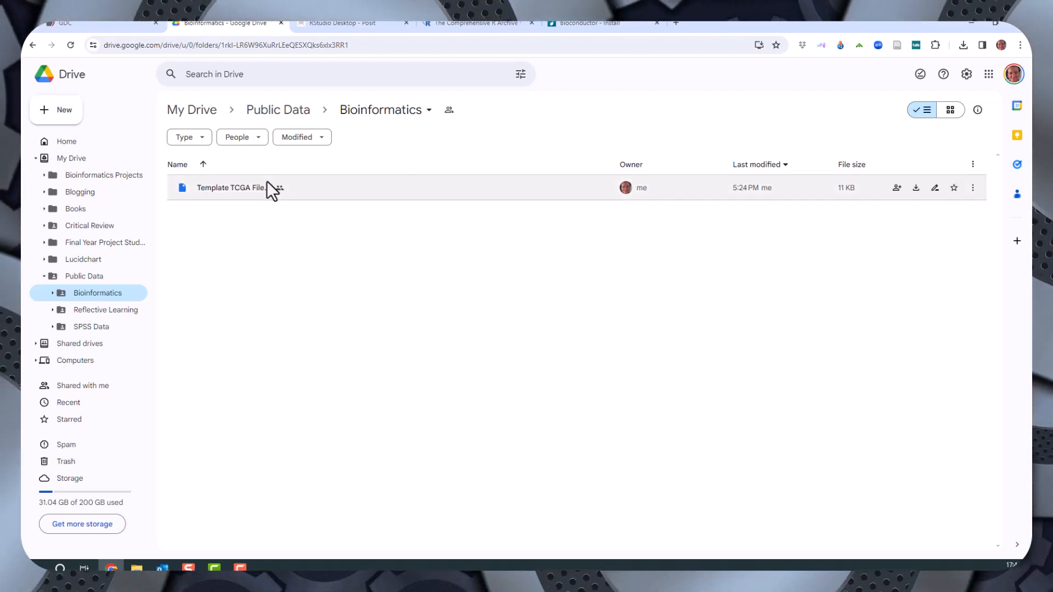
- Download Template TCGA File.R from Drive to the local Downloads folder
right_click(230, 188)
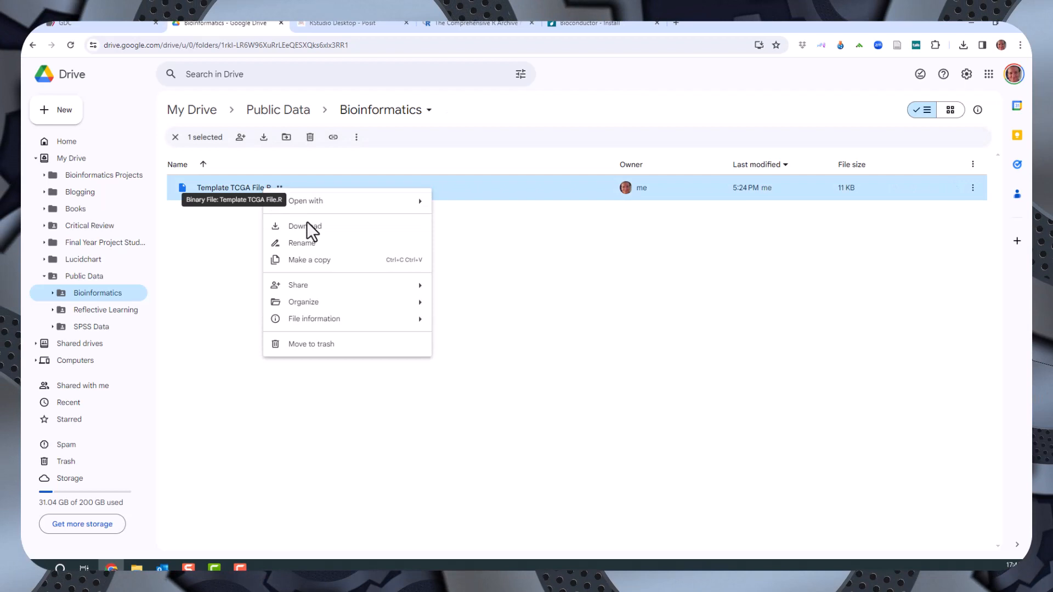
click(303, 226)
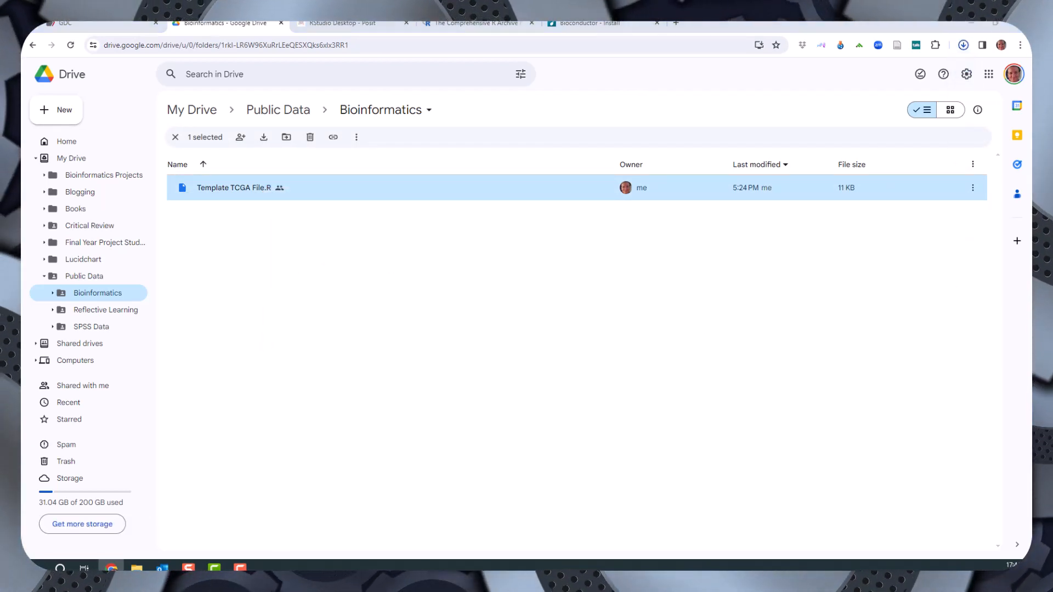
click(962, 45)
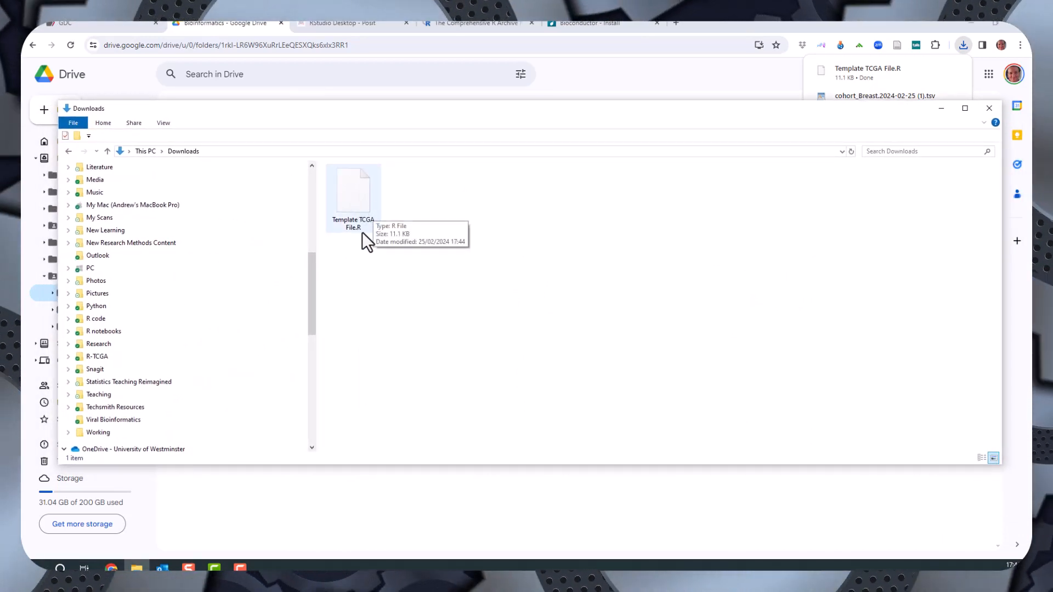
mouse_move(369, 253)
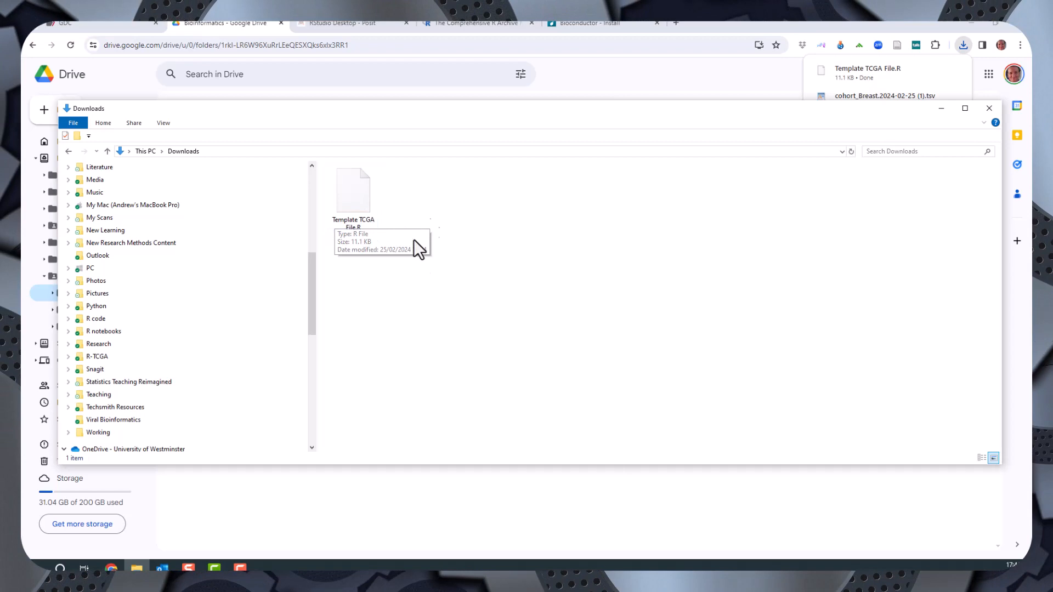
mouse_move(531, 240)
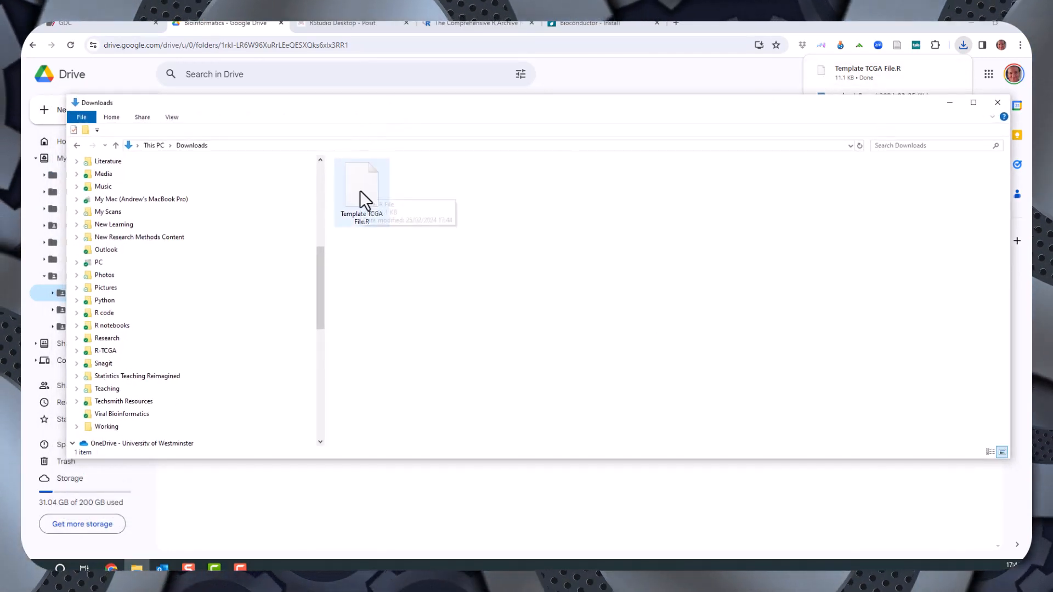
- Open the downloaded Template TCGA File.R, bringing up the choose-an-app dialog
double_click(361, 187)
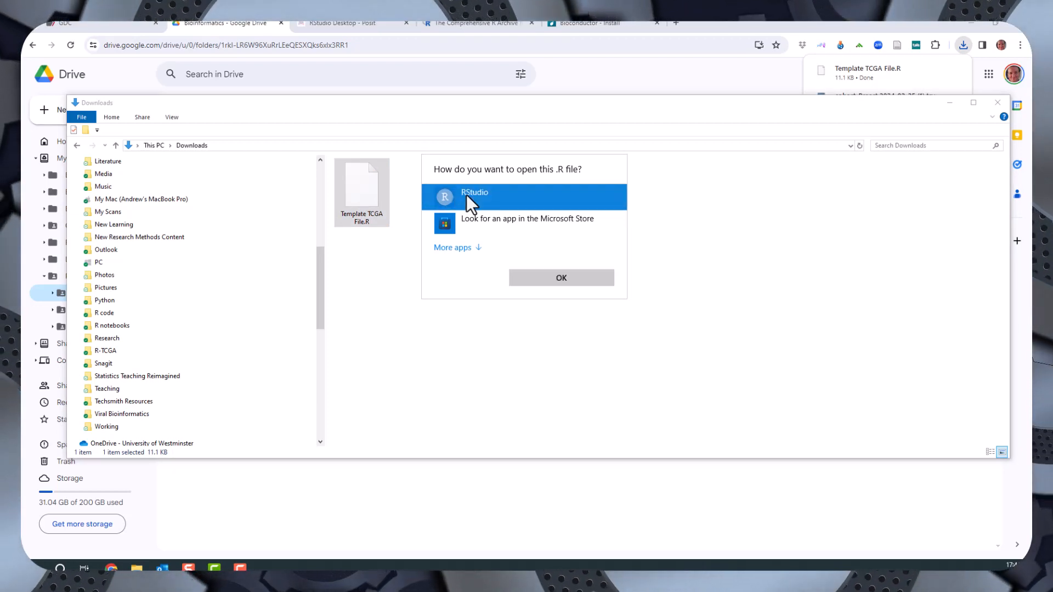
- Choose RStudio so Template TCGA File.R loads in the RStudio editor
click(560, 277)
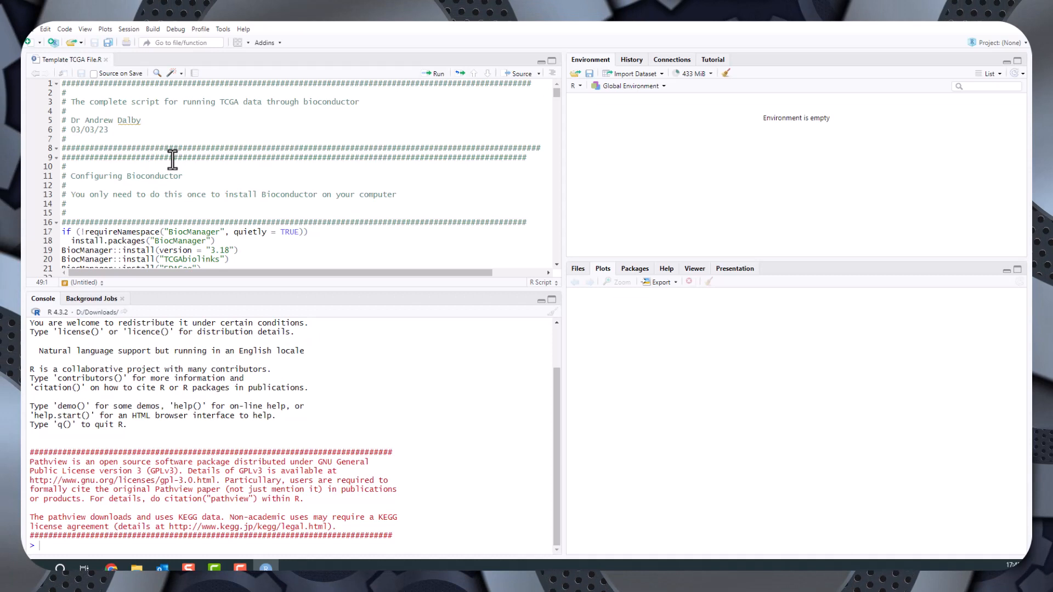
mouse_move(397, 246)
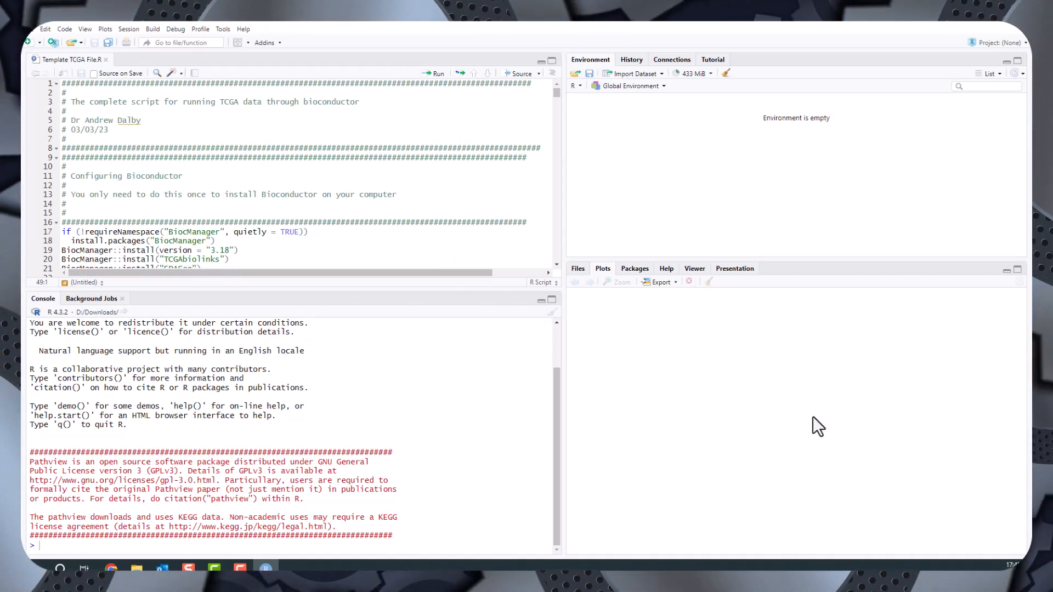
mouse_move(749, 250)
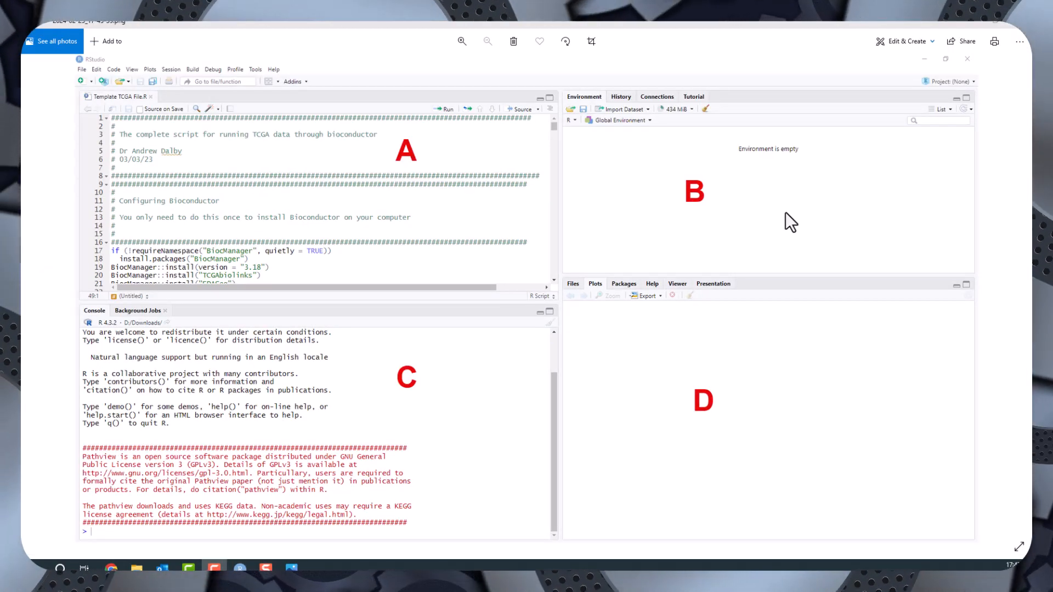
mouse_move(405, 150)
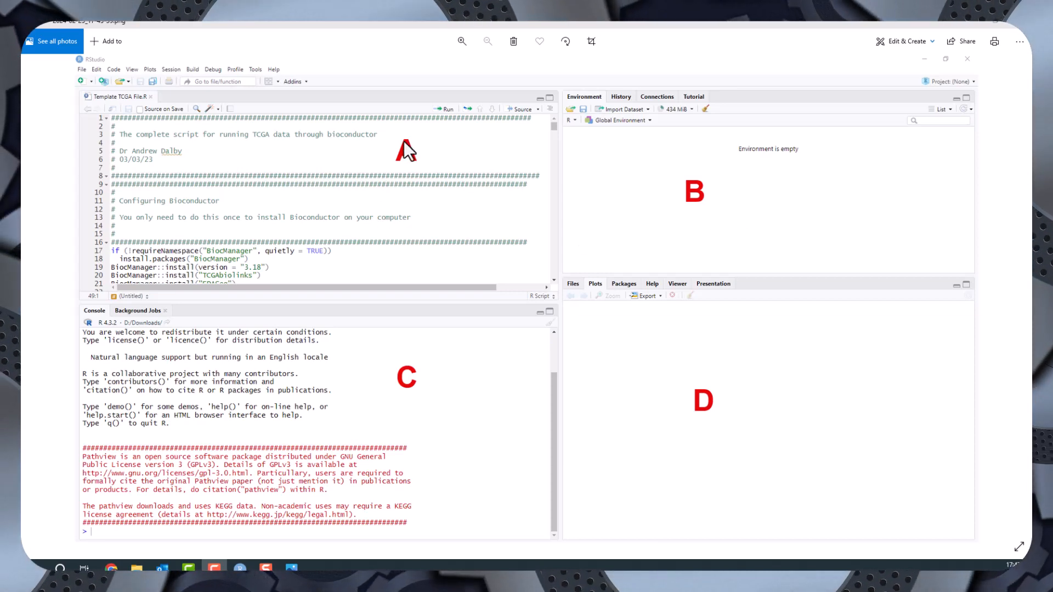
mouse_move(621, 474)
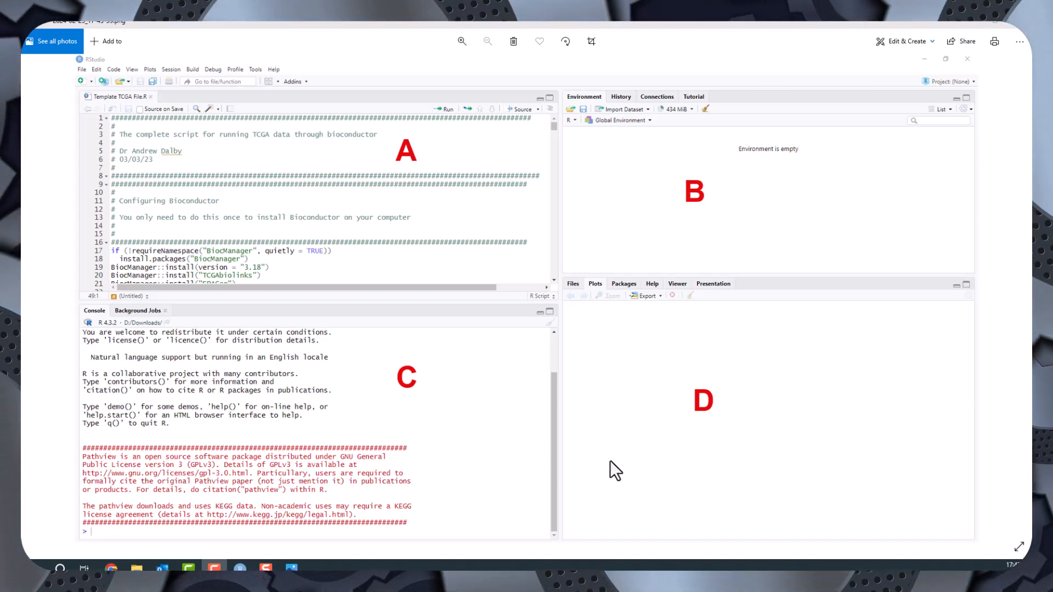
mouse_move(558, 132)
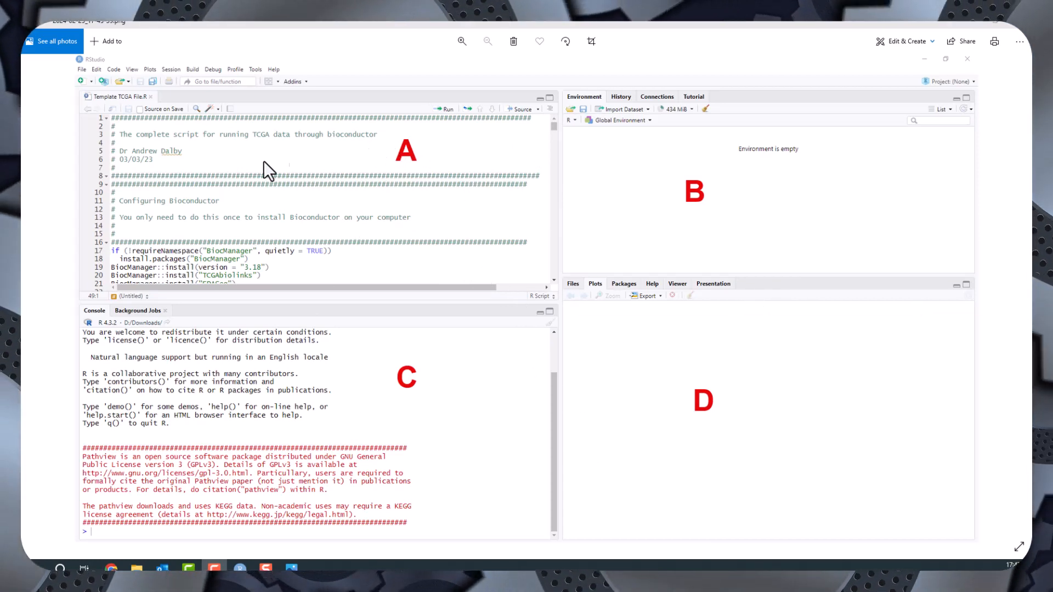
mouse_move(272, 187)
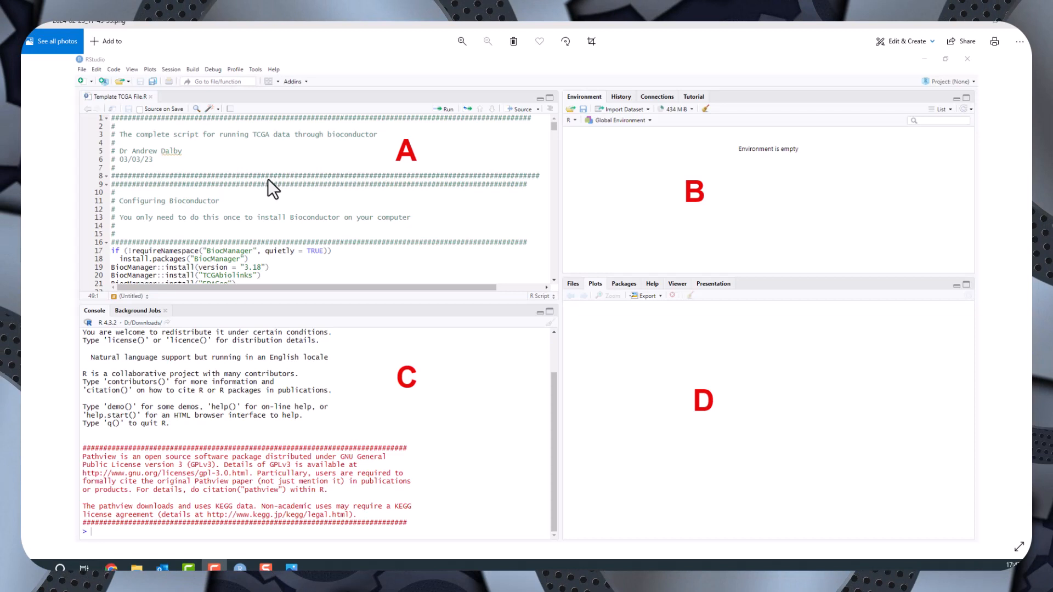
mouse_move(336, 188)
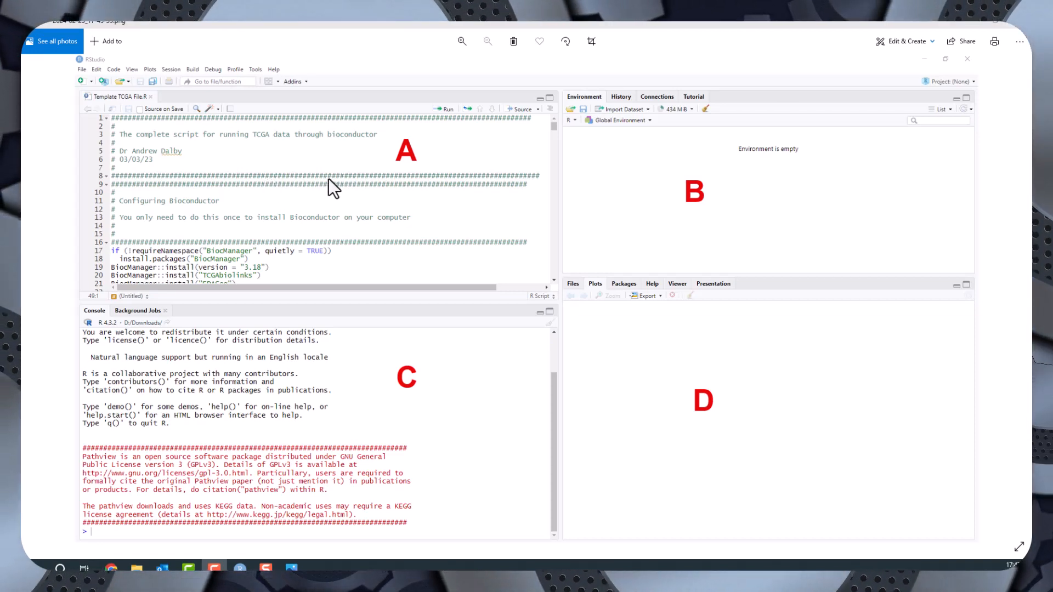
mouse_move(332, 155)
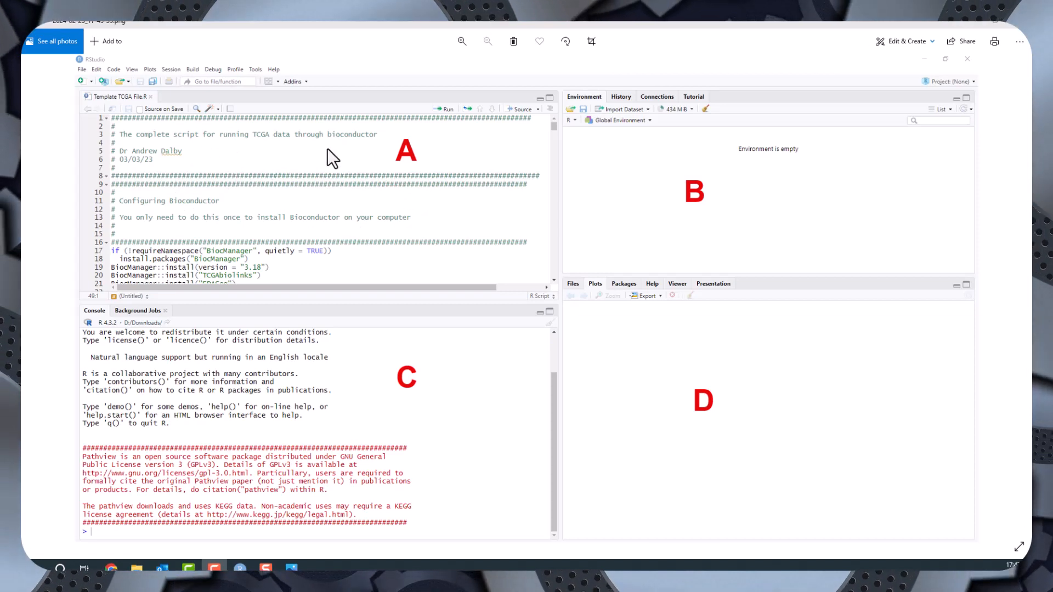
mouse_move(259, 180)
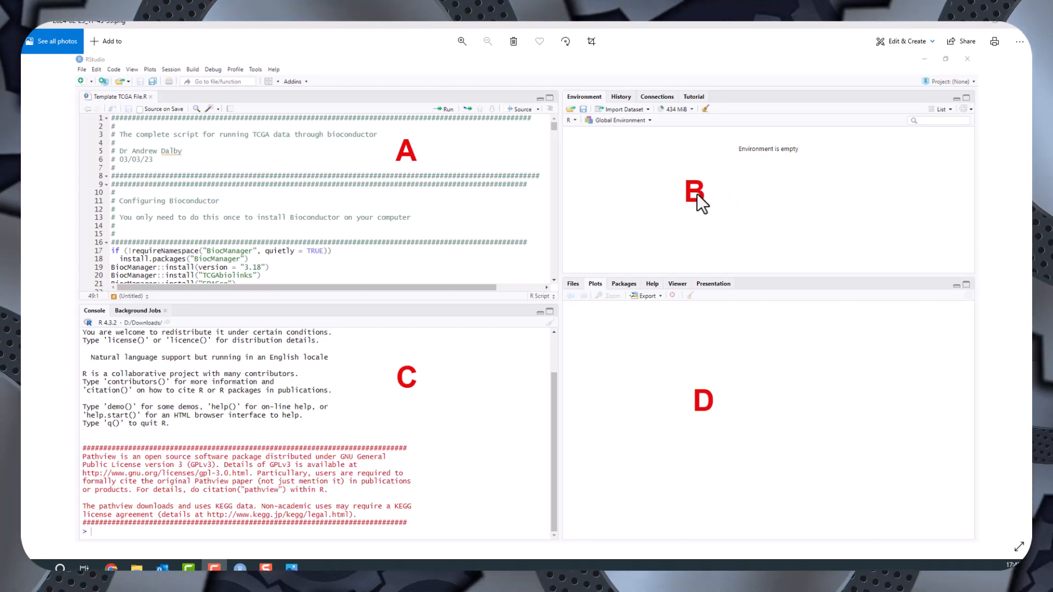
mouse_move(725, 174)
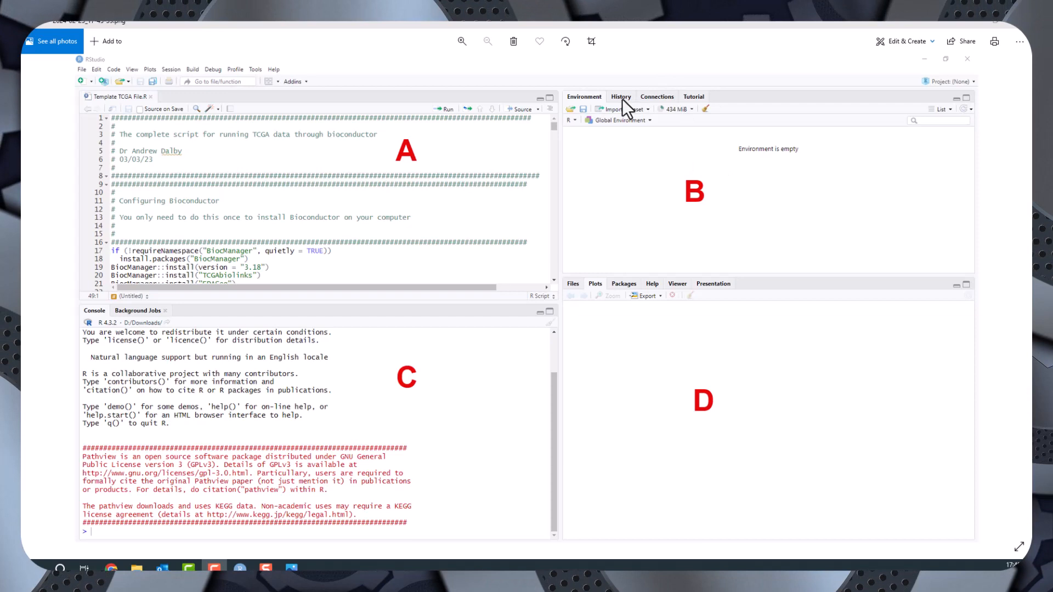
mouse_move(619, 107)
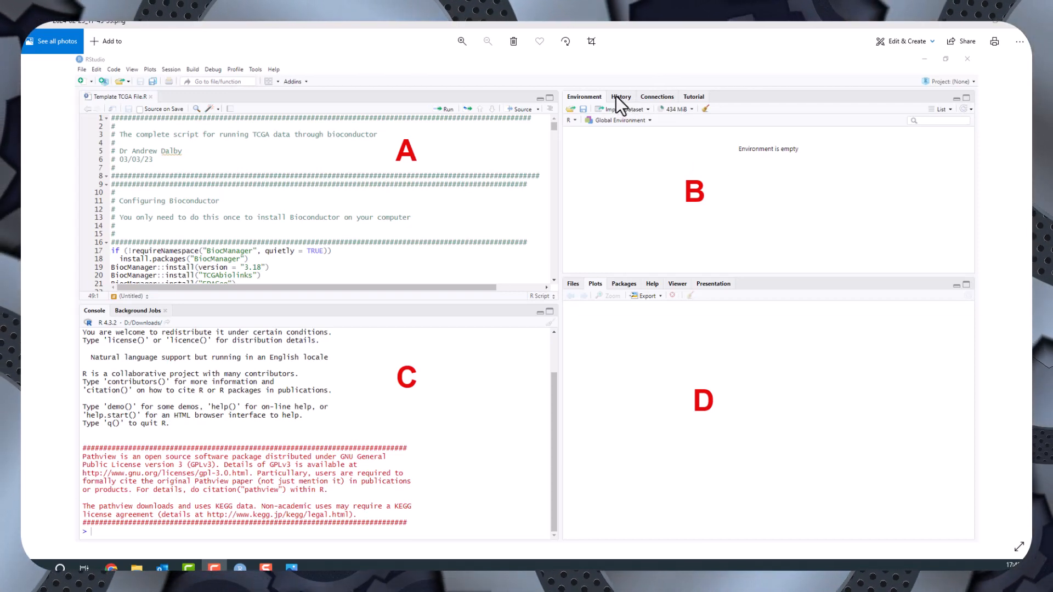
mouse_move(702, 102)
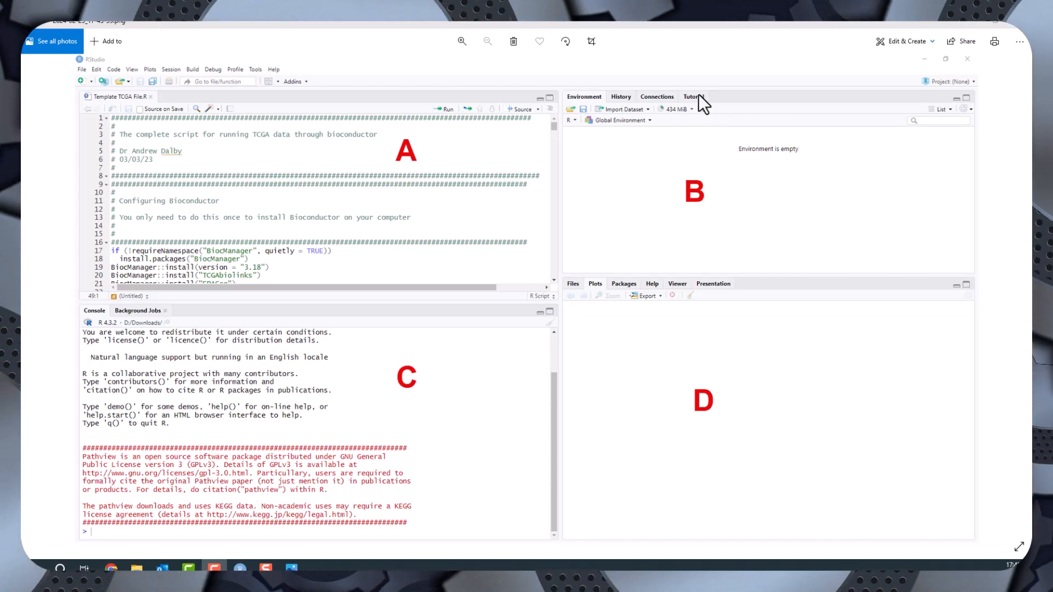
mouse_move(692, 123)
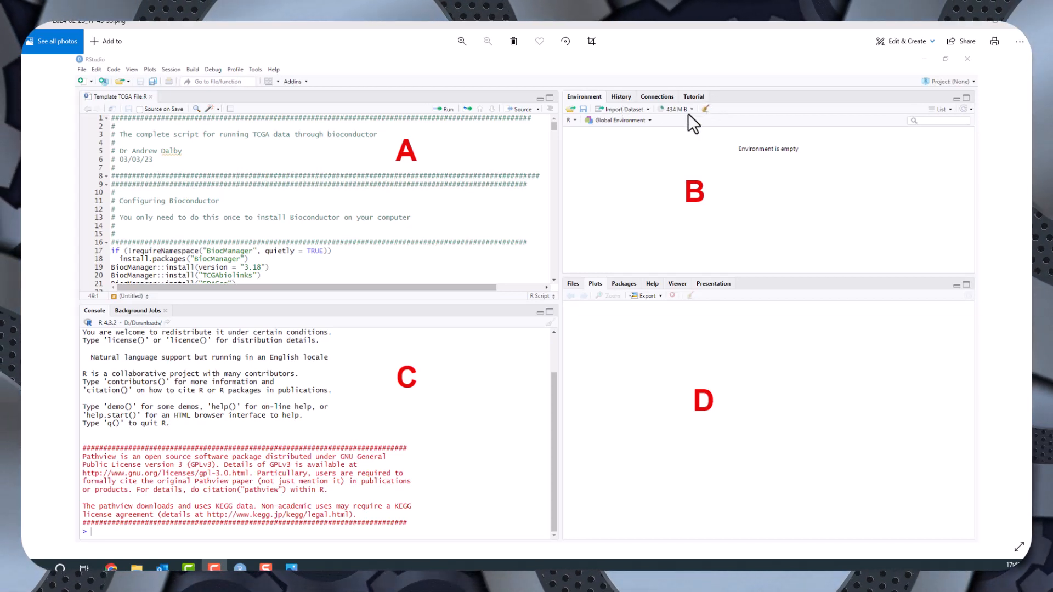
mouse_move(714, 187)
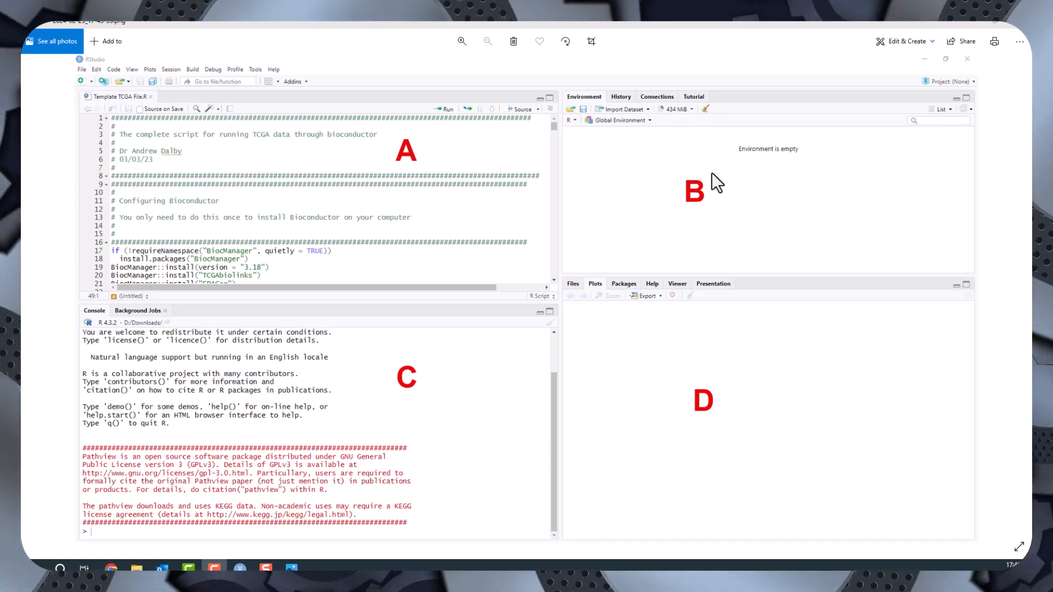
mouse_move(706, 120)
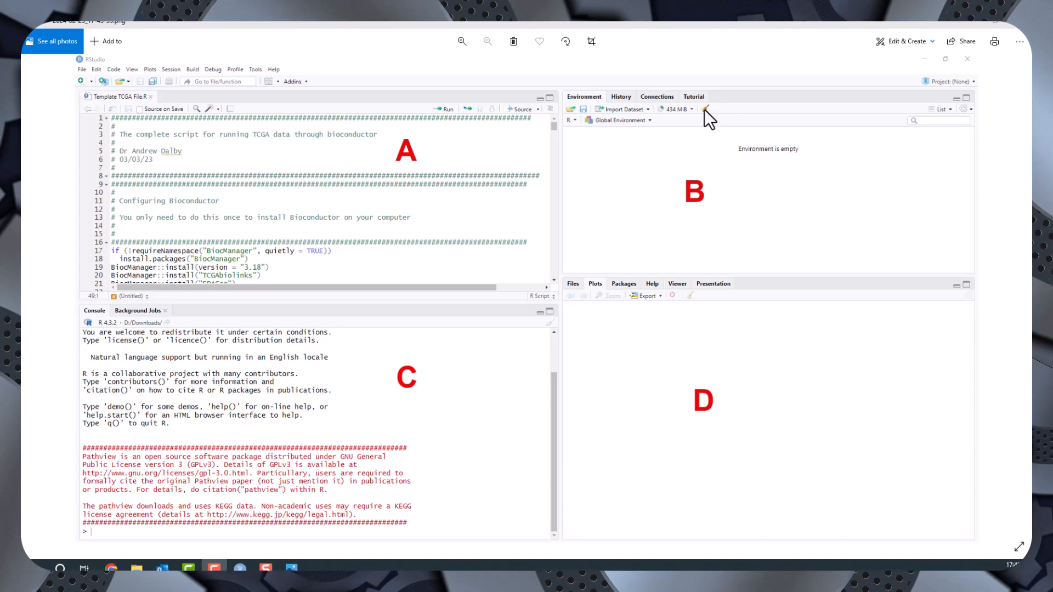
mouse_move(780, 252)
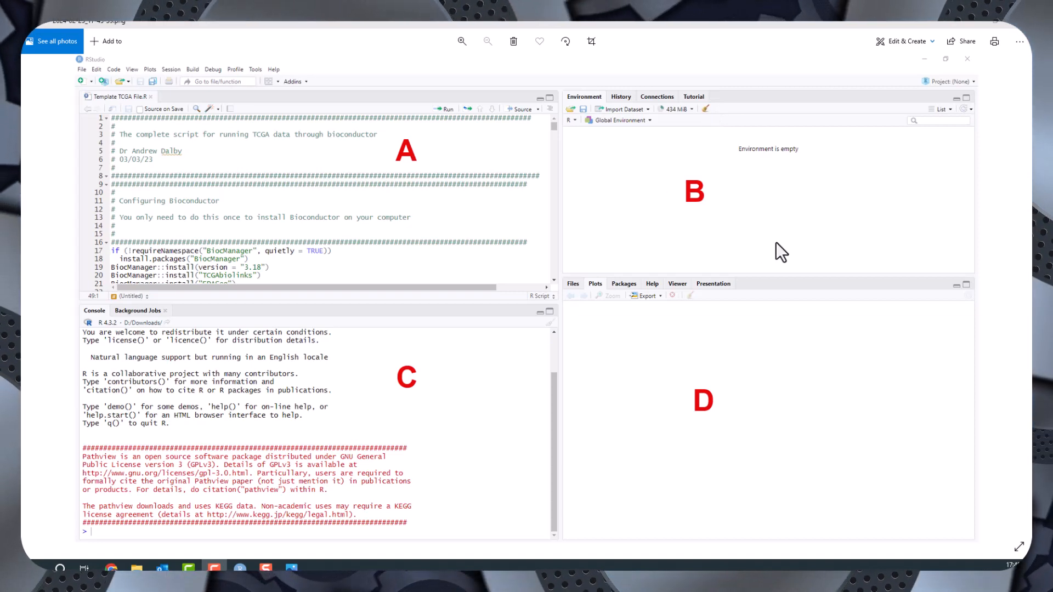
mouse_move(25, 253)
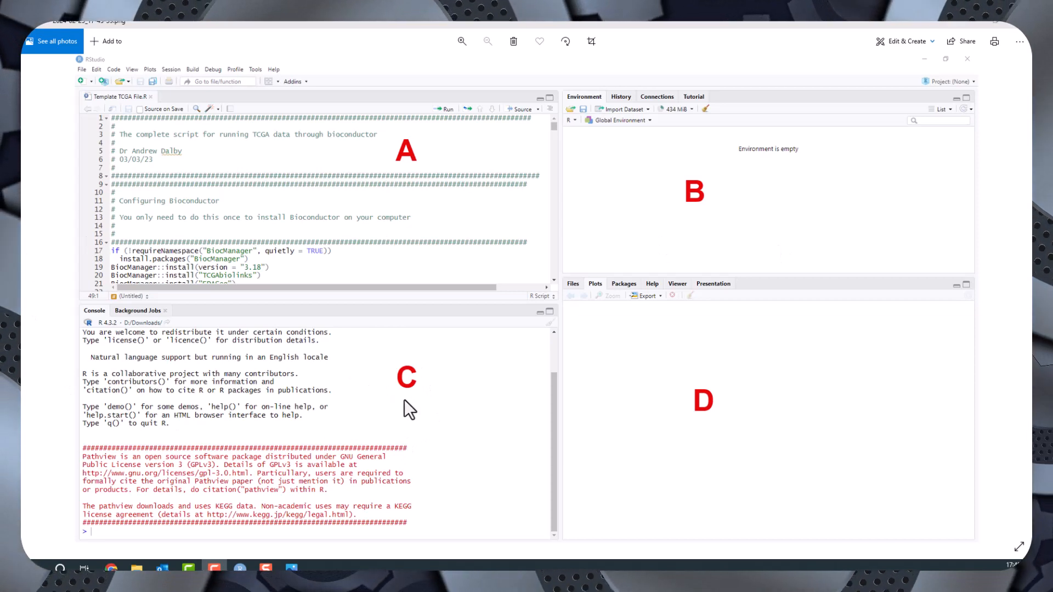
mouse_move(306, 463)
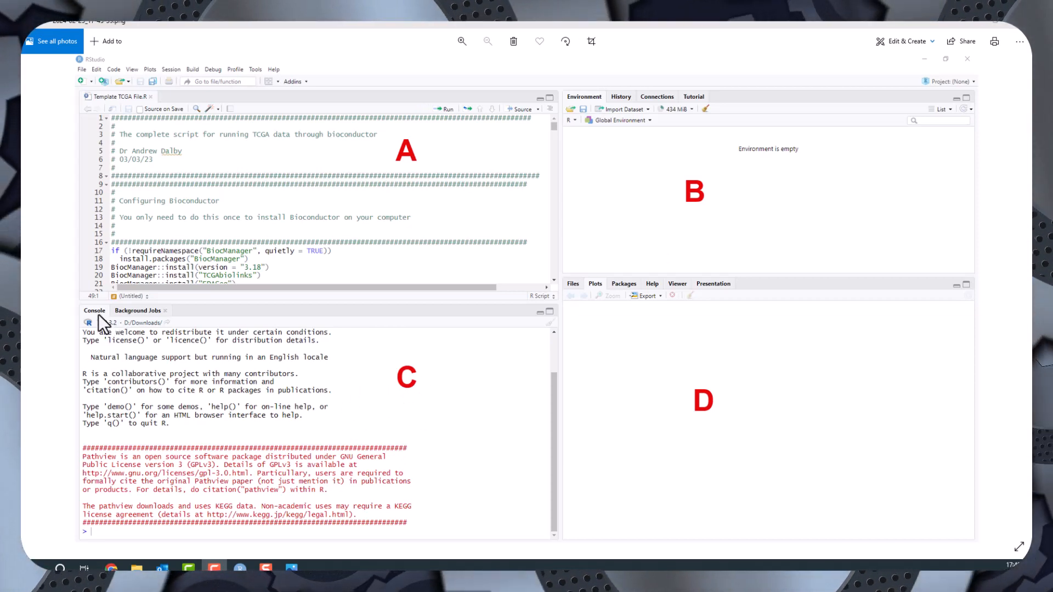
mouse_move(88, 541)
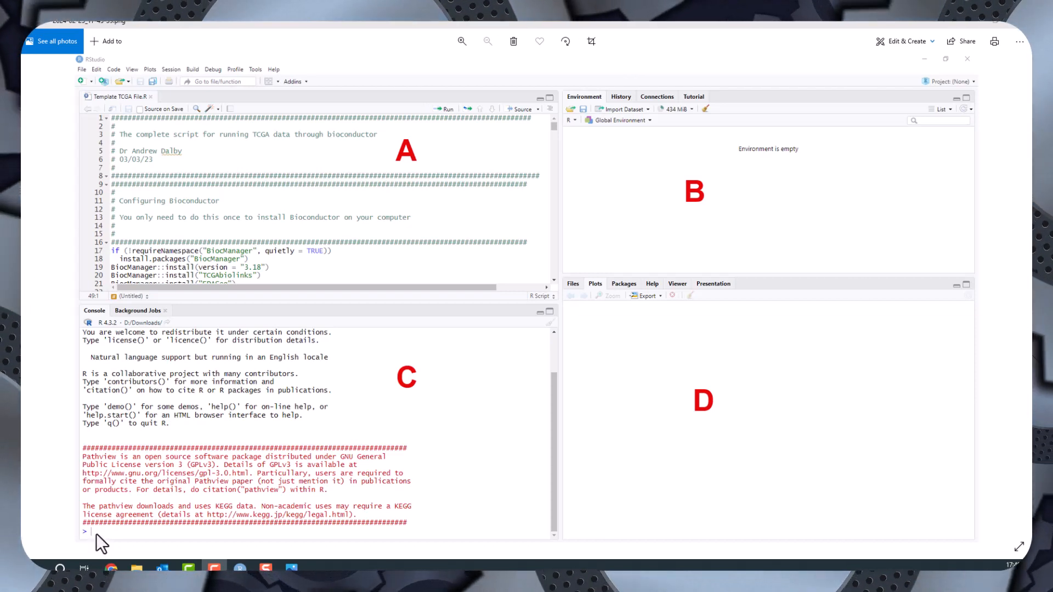
mouse_move(131, 544)
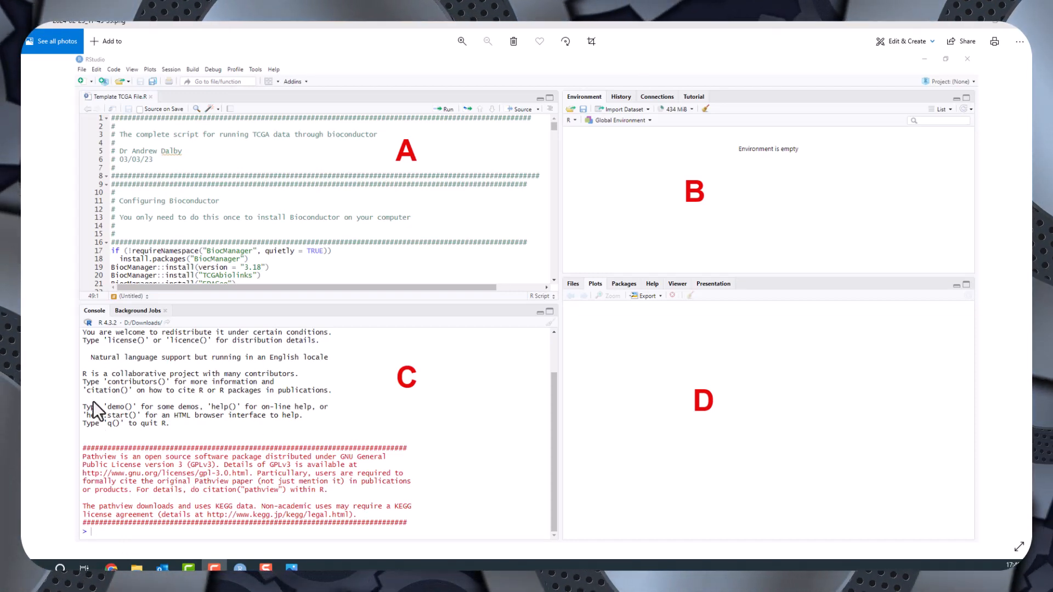
mouse_move(253, 456)
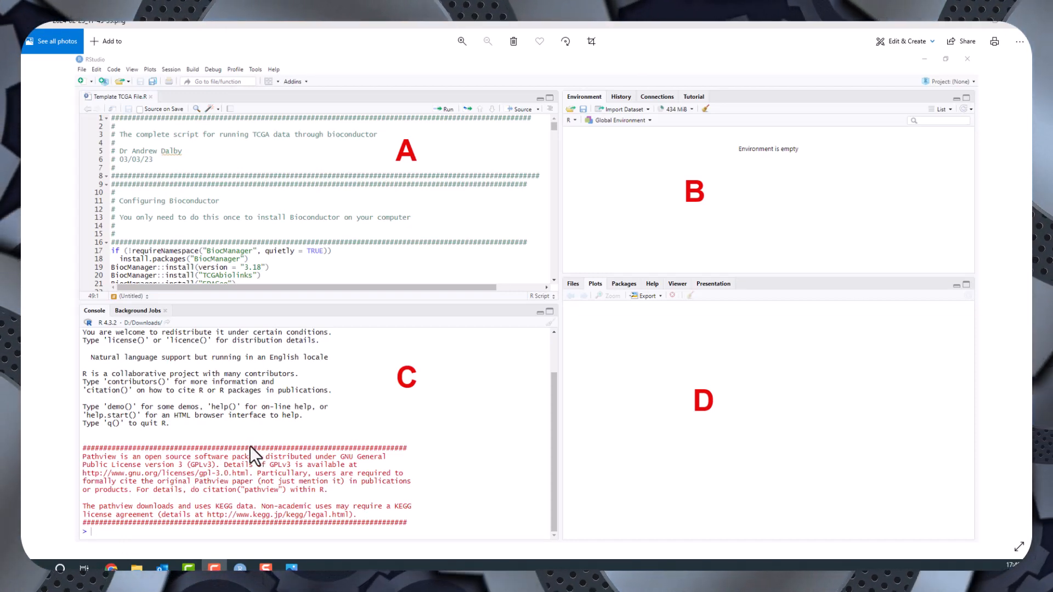
mouse_move(134, 429)
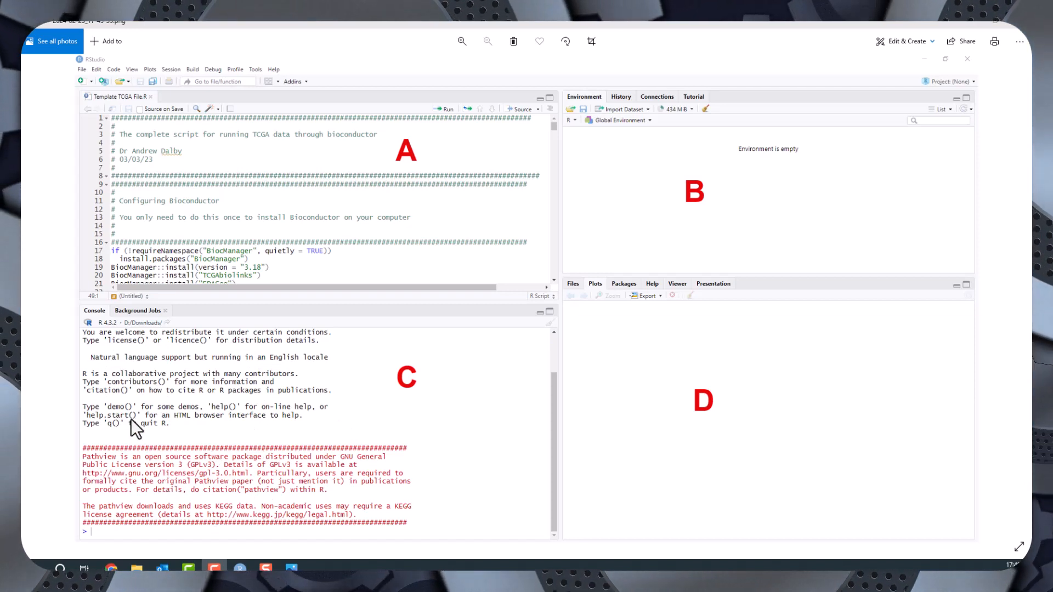
mouse_move(171, 184)
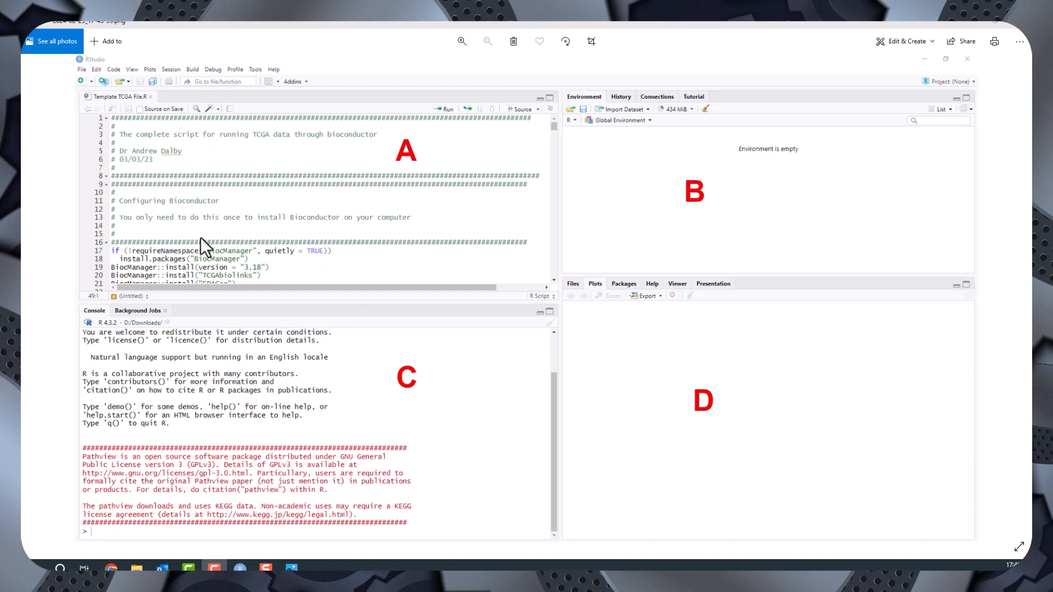
mouse_move(202, 181)
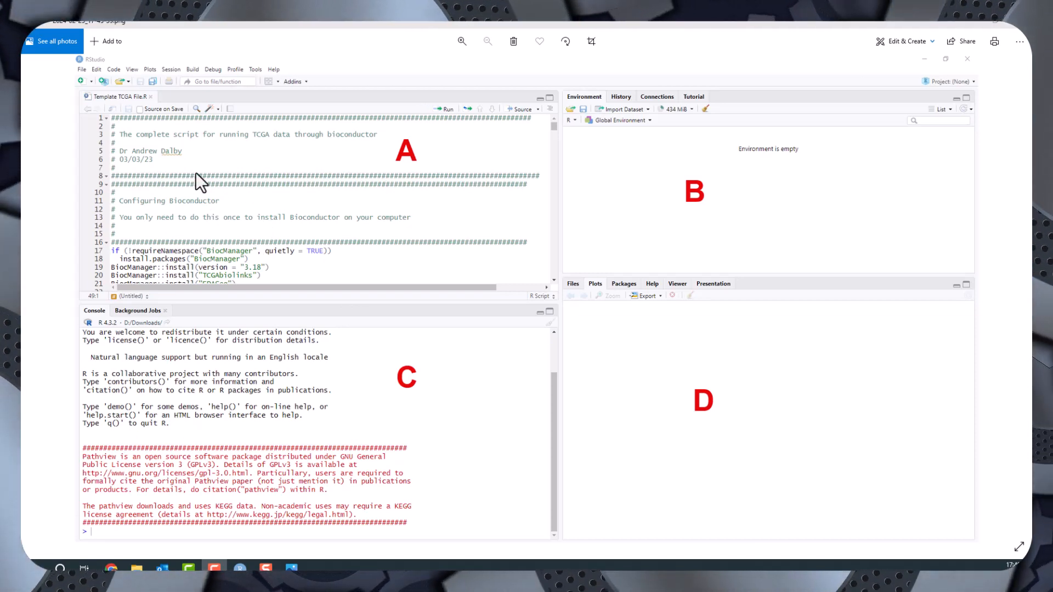
mouse_move(706, 403)
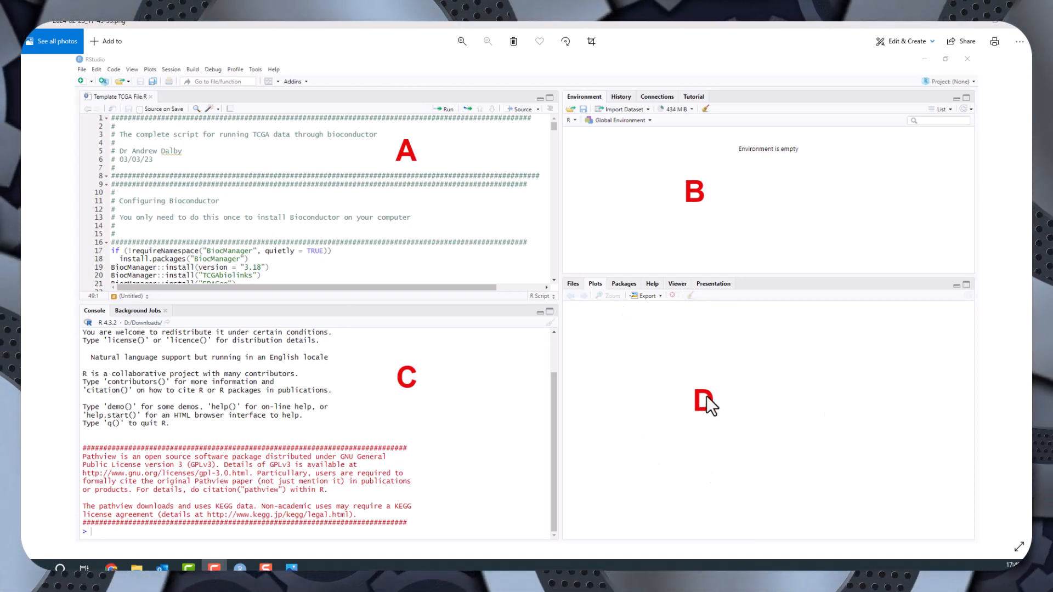
mouse_move(678, 383)
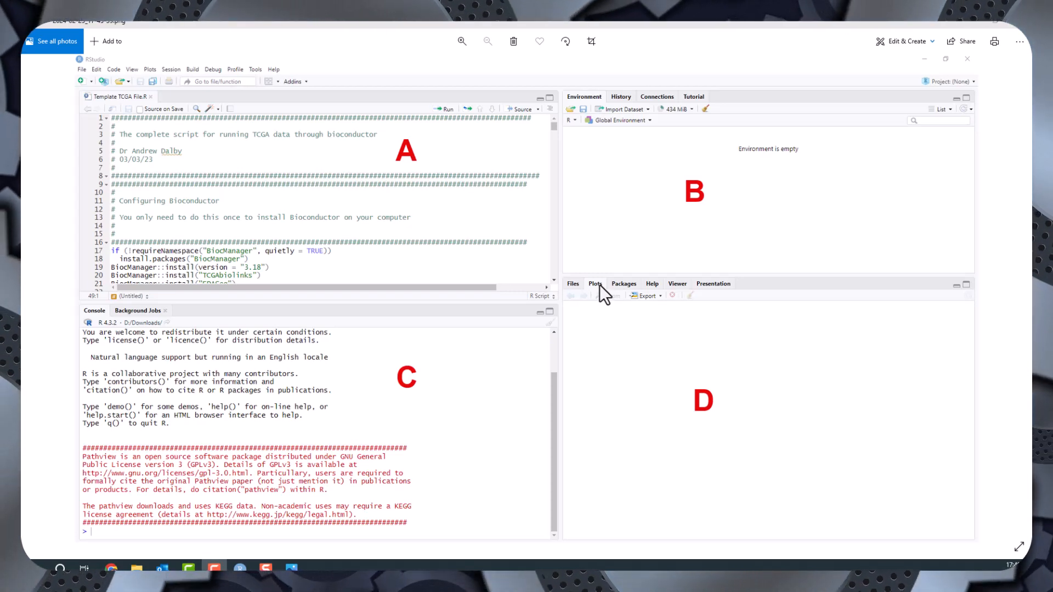
mouse_move(627, 289)
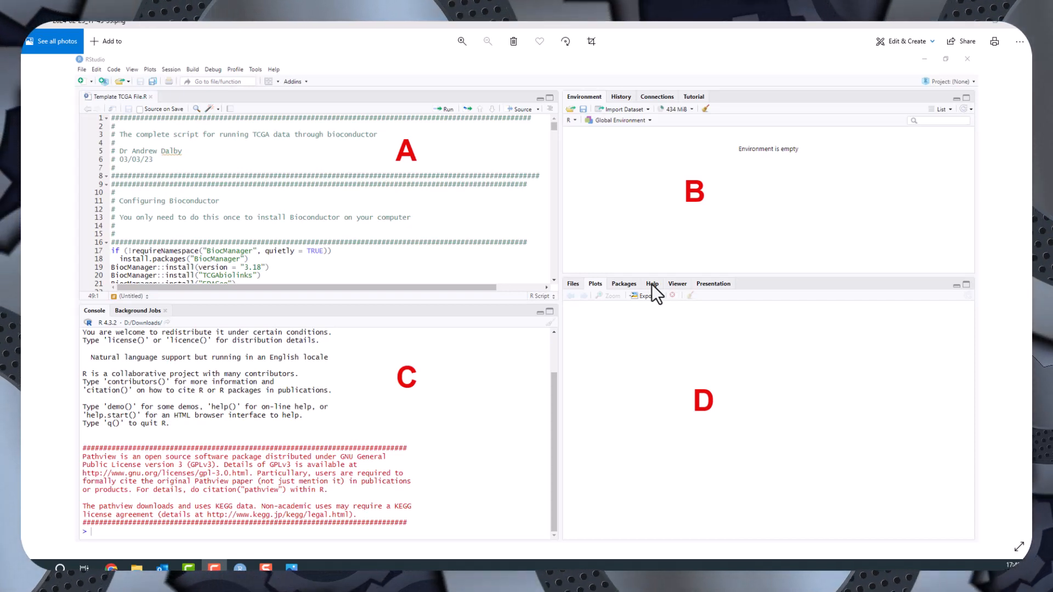
mouse_move(692, 289)
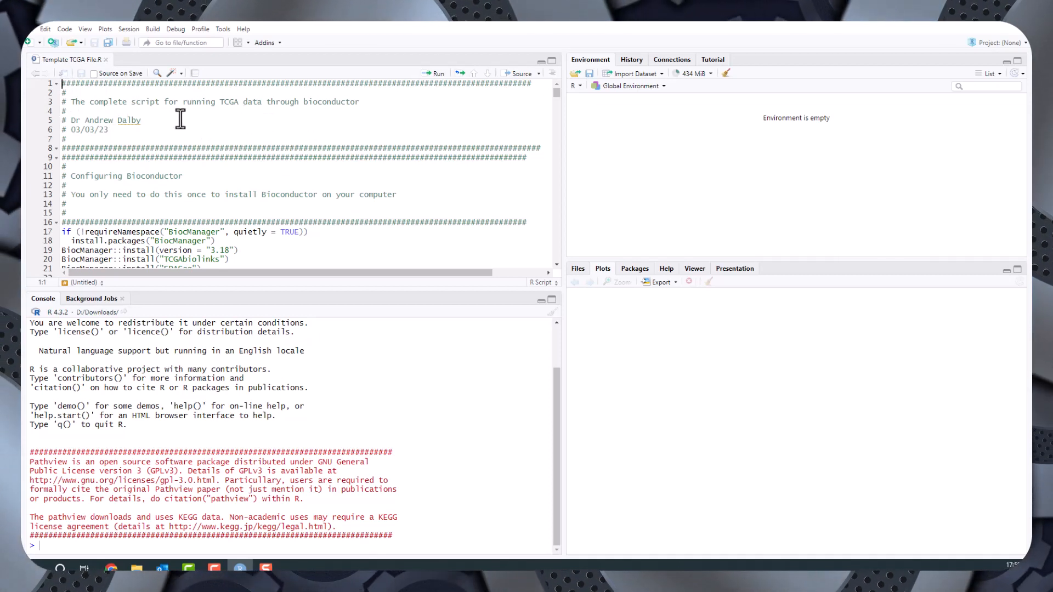
mouse_move(241, 122)
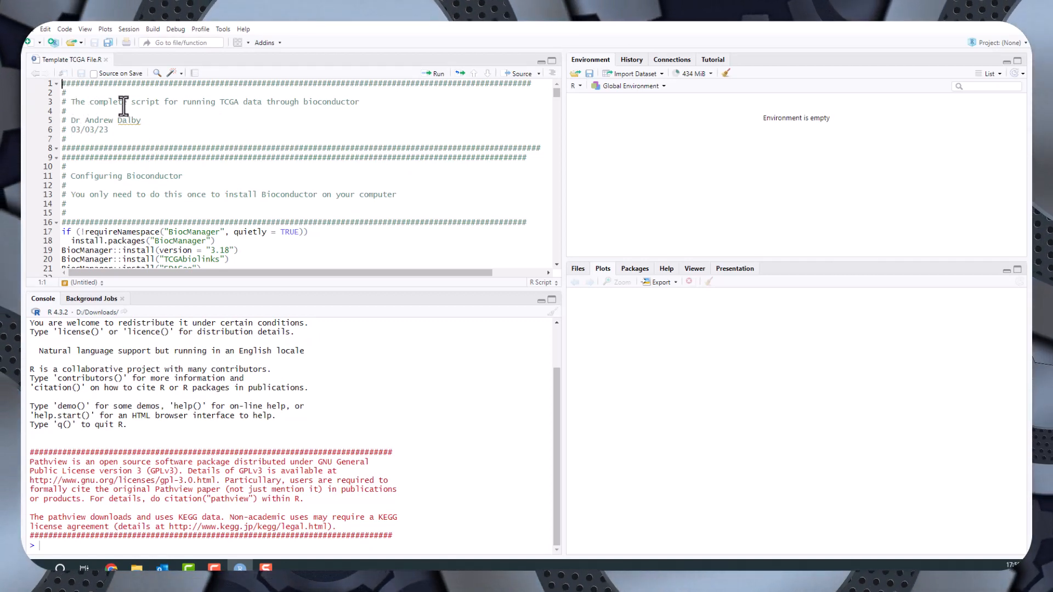
mouse_move(297, 108)
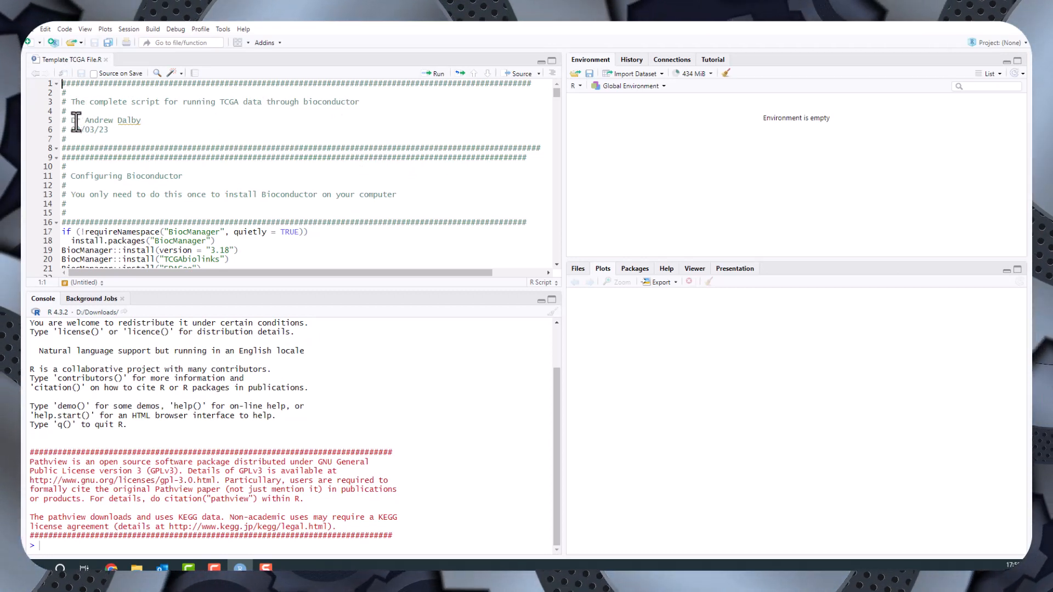
text(Dr)
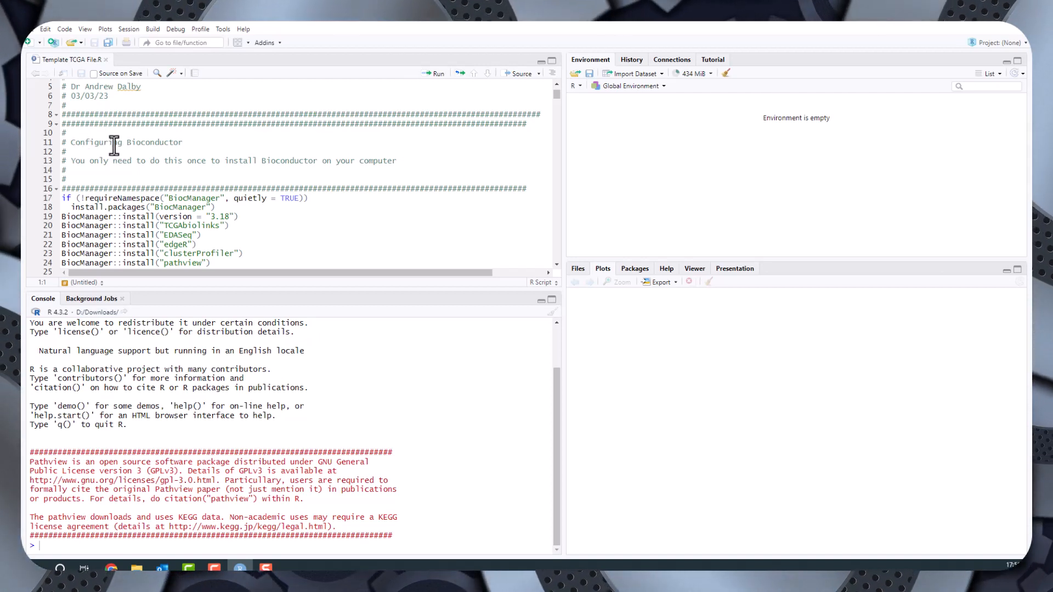
mouse_move(154, 186)
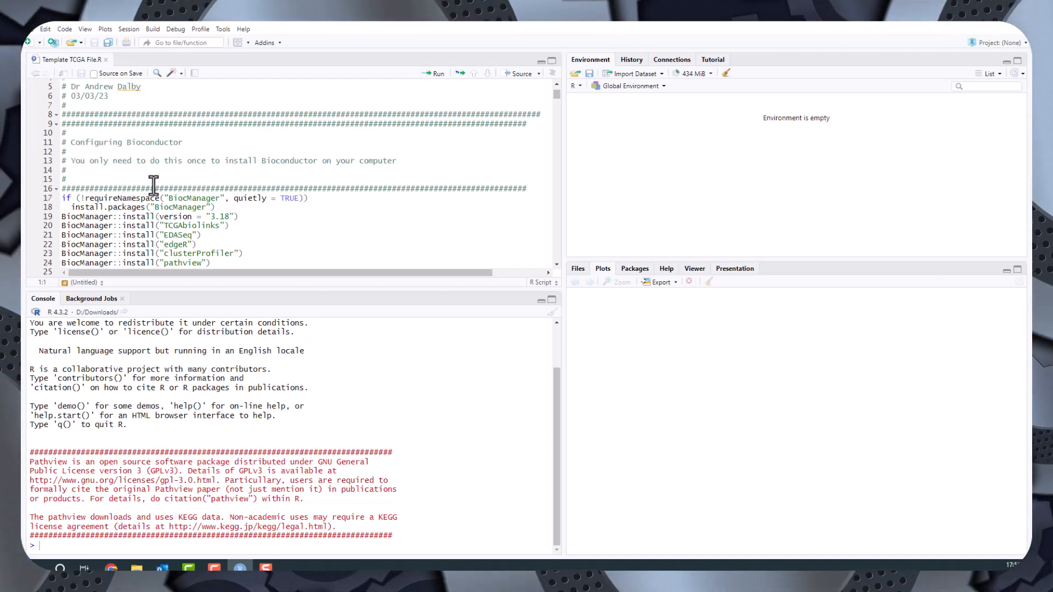
mouse_move(296, 166)
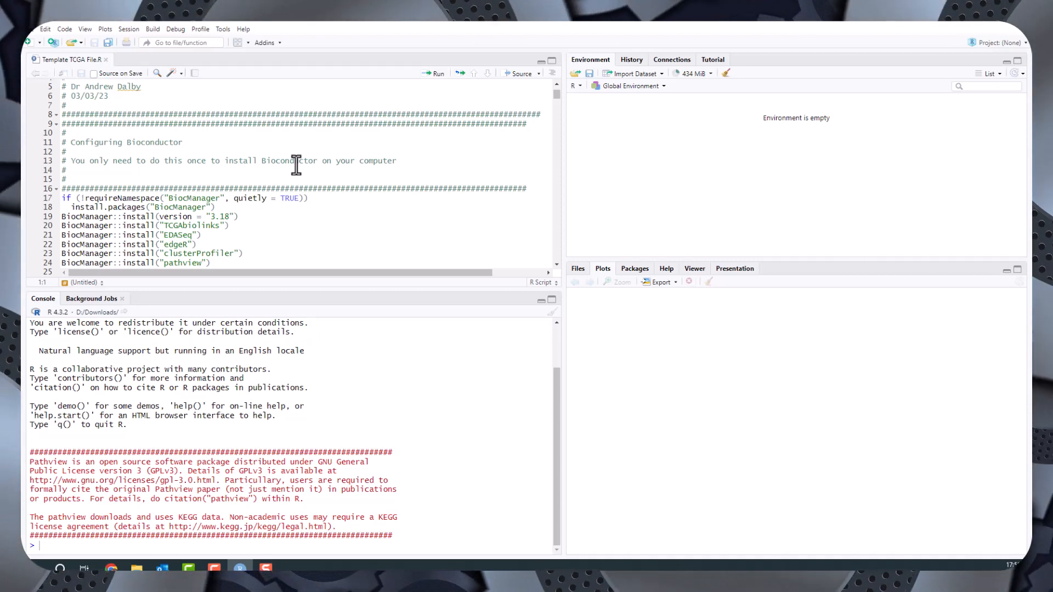
mouse_move(180, 245)
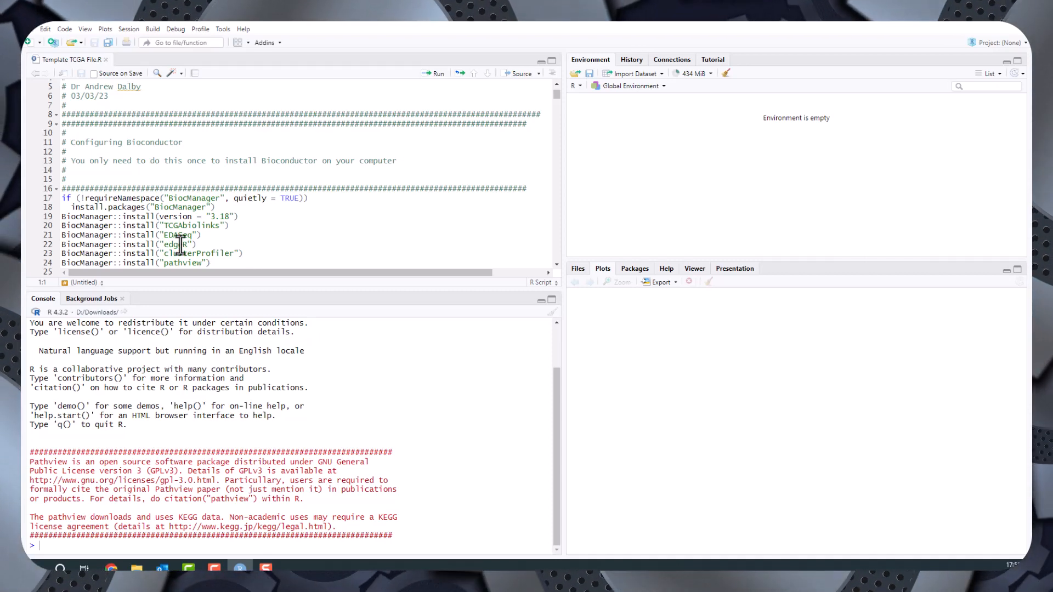
scroll(down, 3)
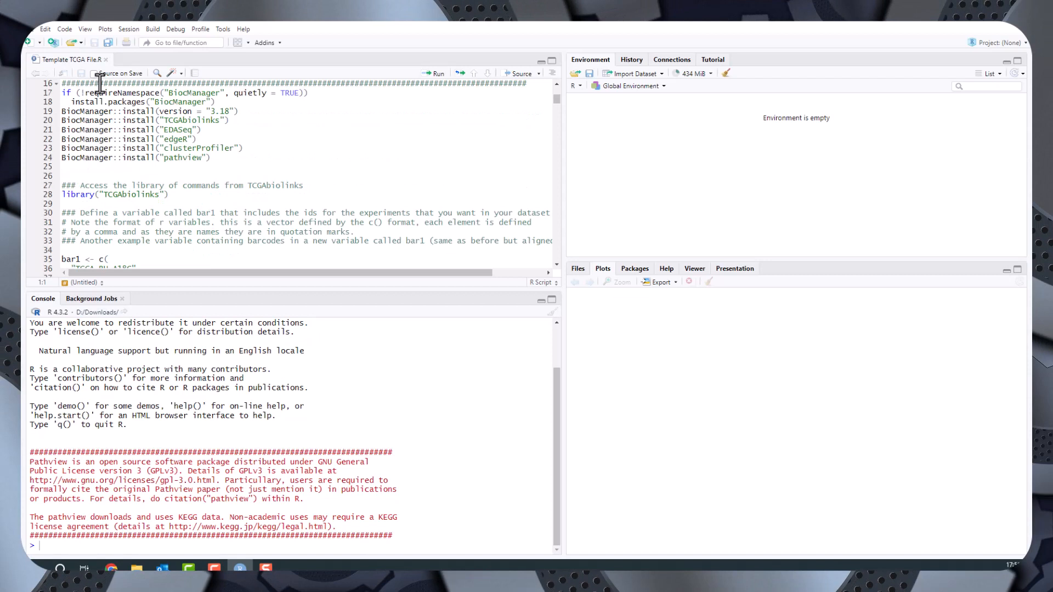
drag(63, 92, 217, 101)
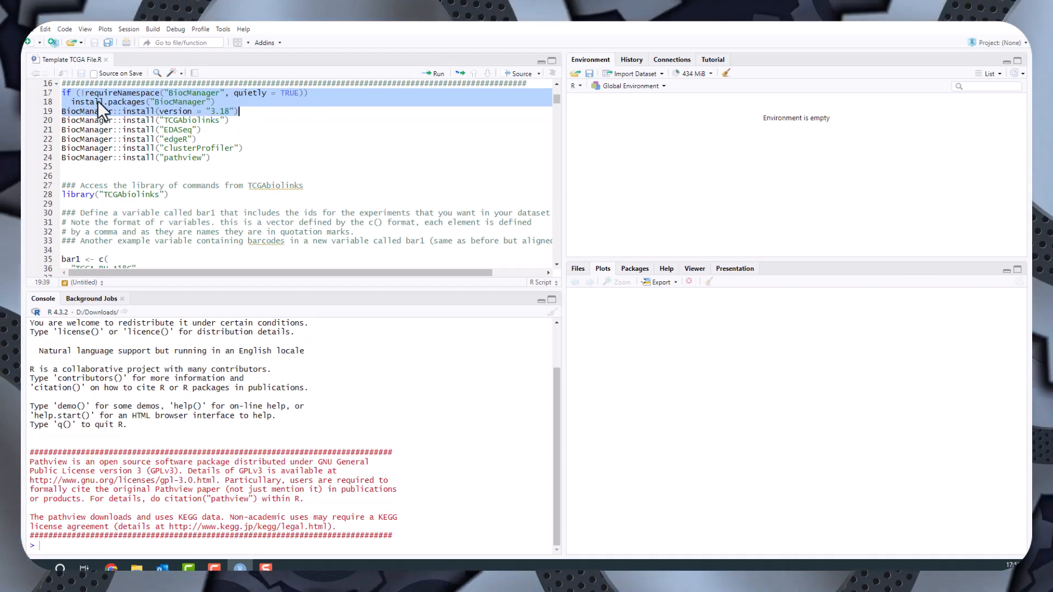
mouse_move(195, 111)
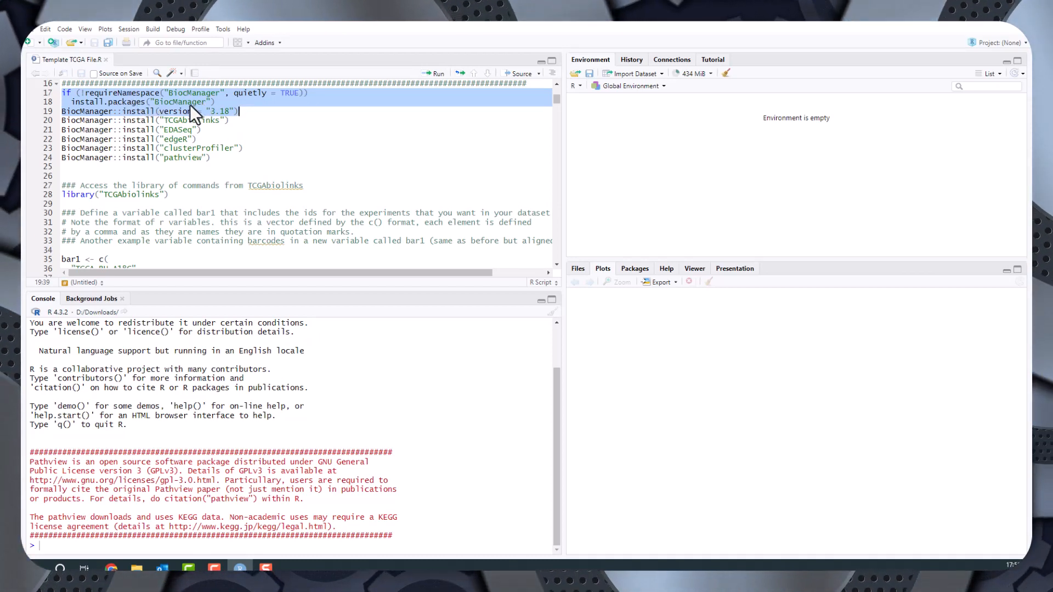
mouse_move(123, 120)
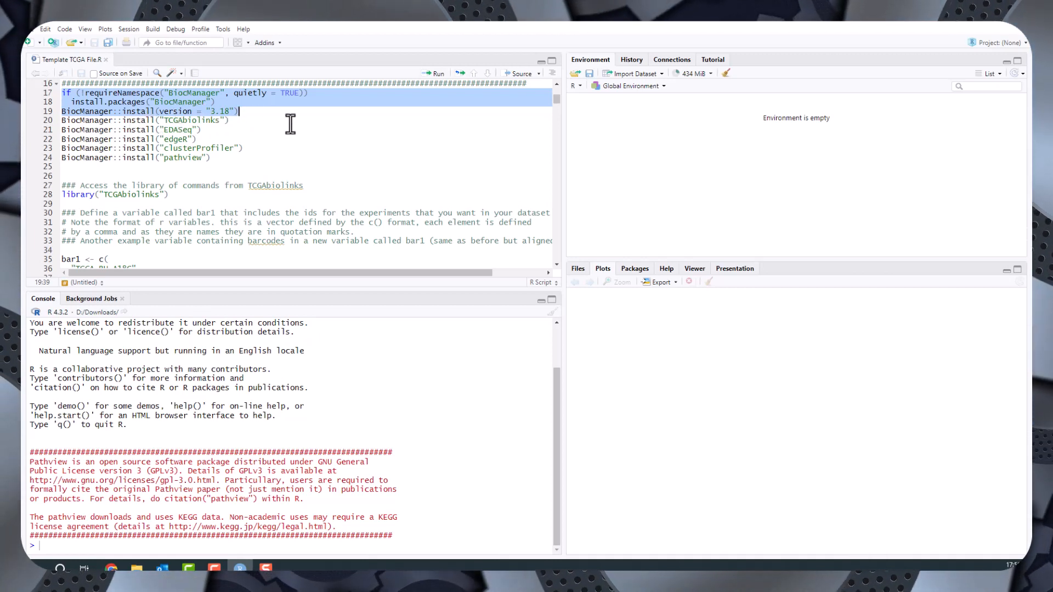
click(62, 92)
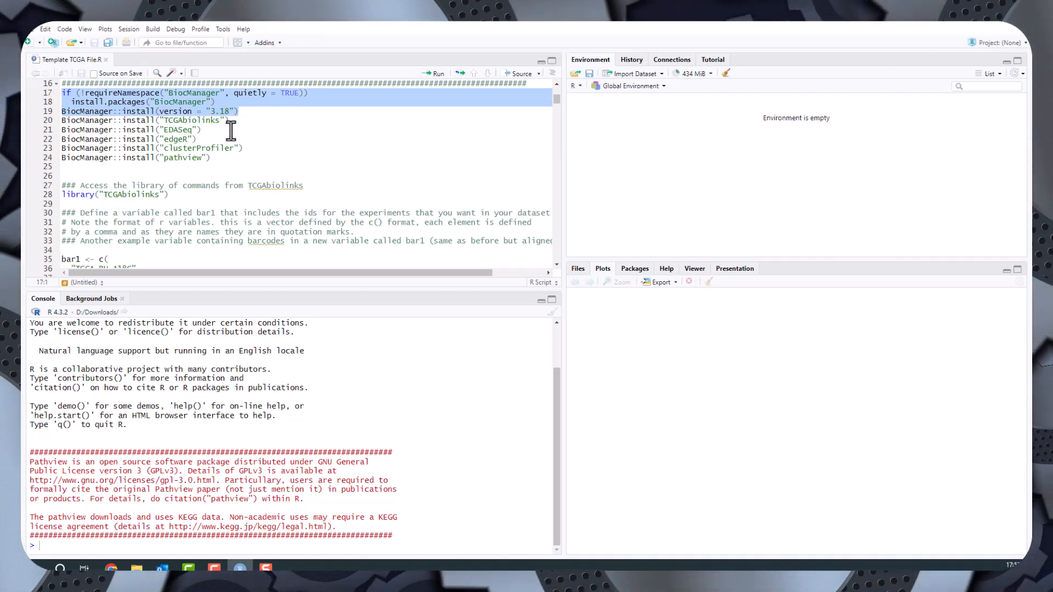
mouse_move(233, 124)
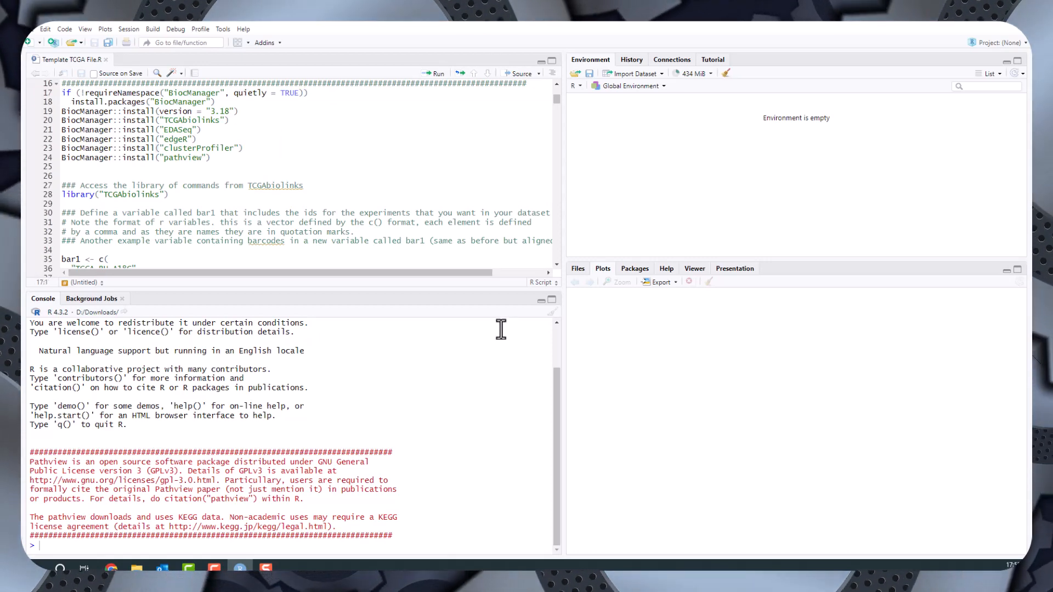
mouse_move(435, 74)
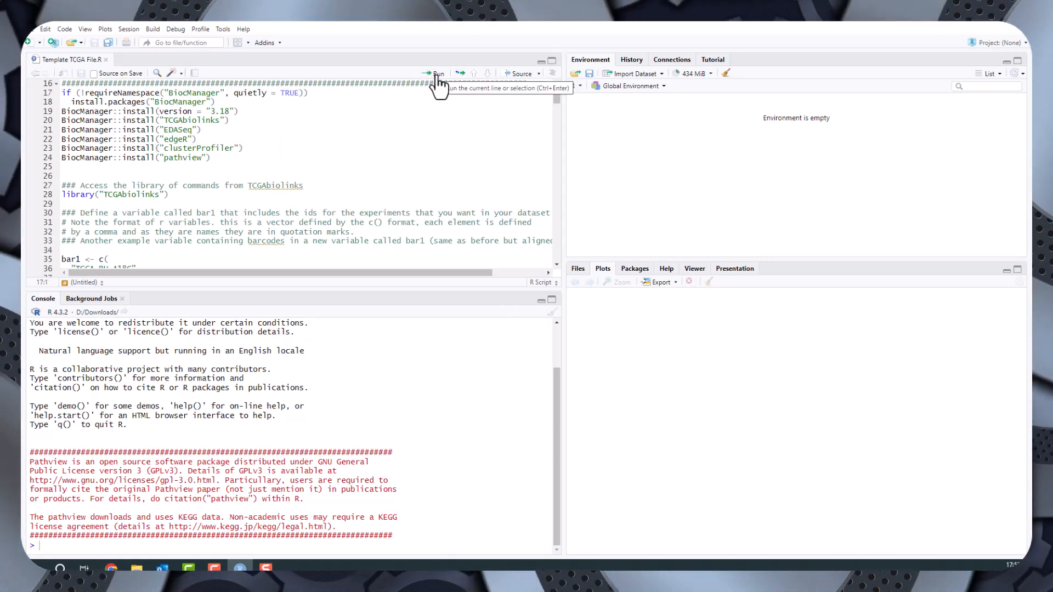
click(434, 74)
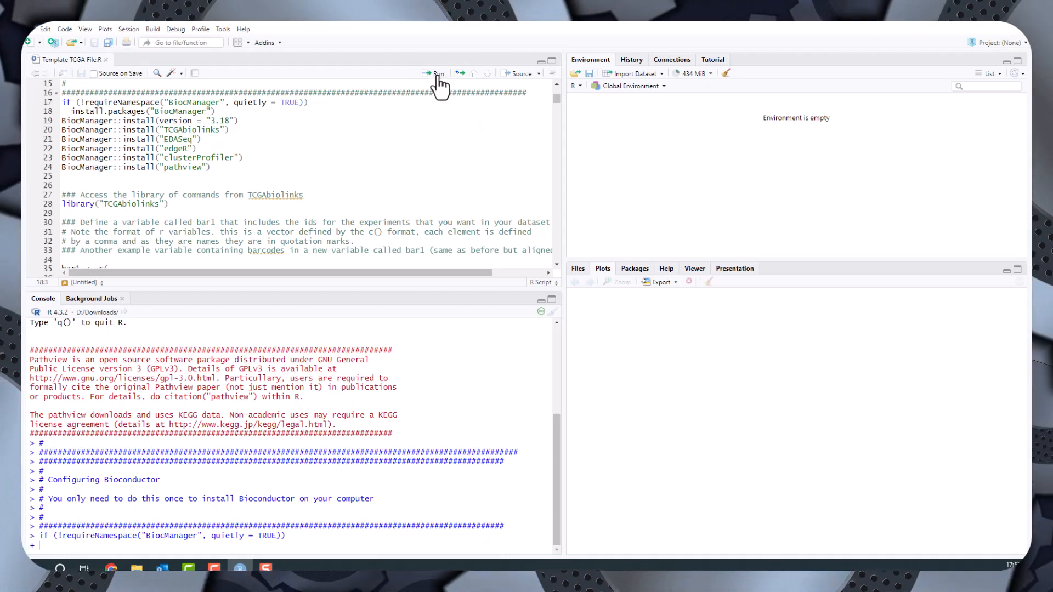
- Run the install.packages("BiocManager") line, completing the BiocManager check in the console
click(436, 73)
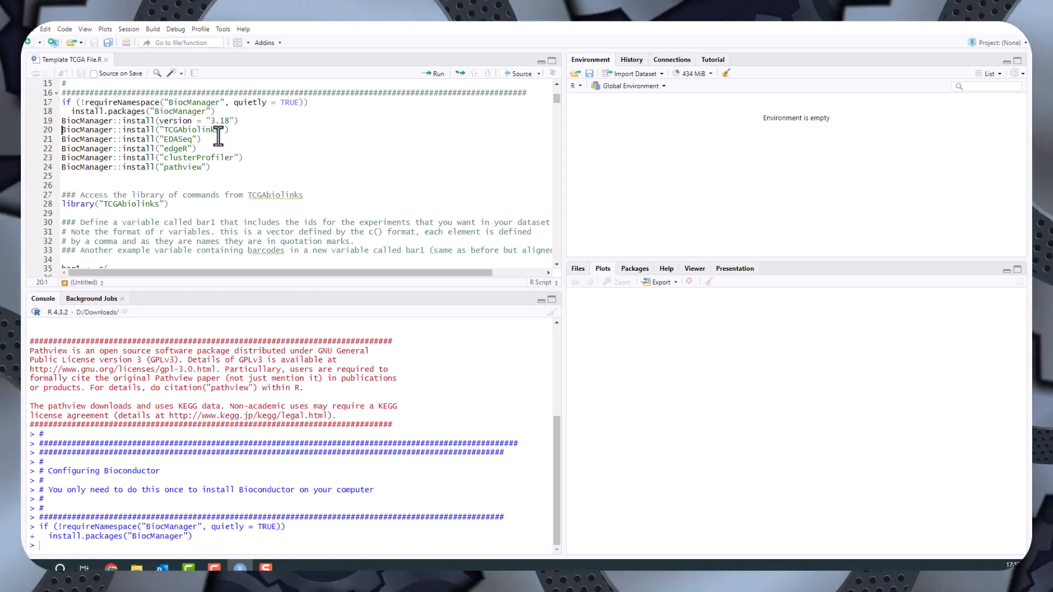
mouse_move(167, 139)
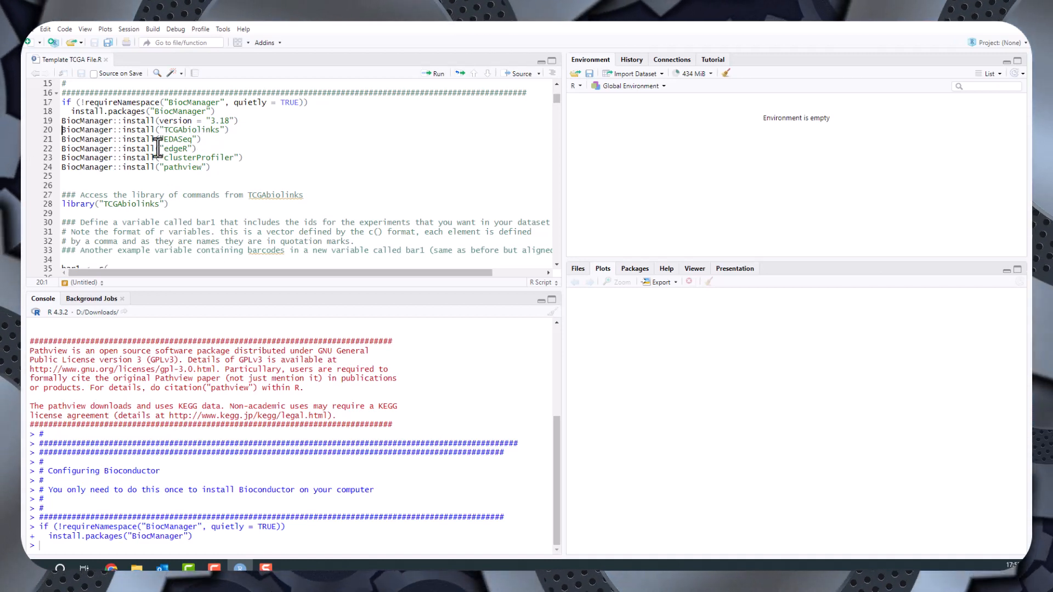
mouse_move(307, 188)
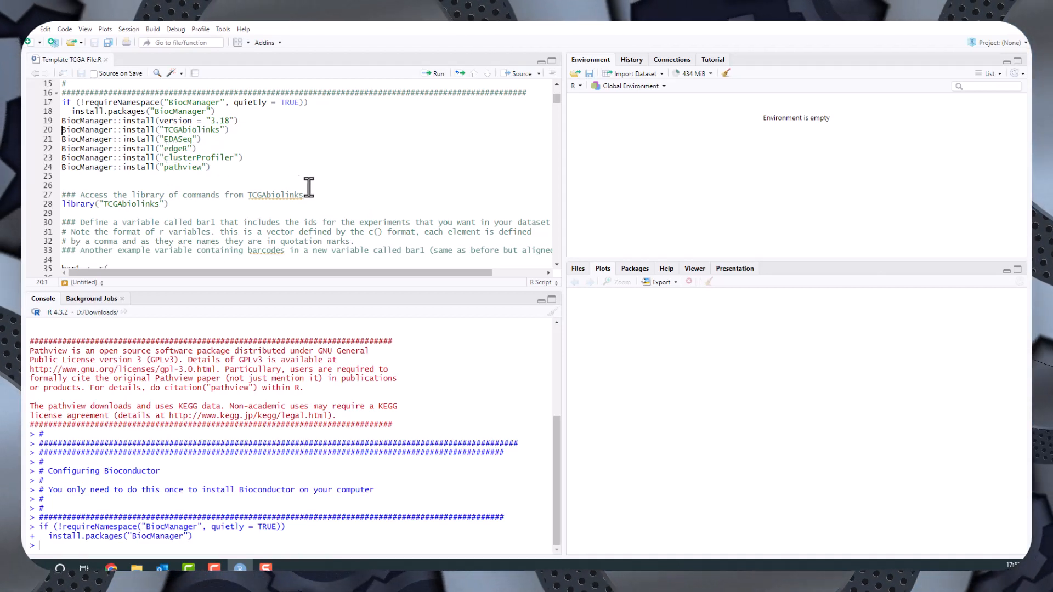
mouse_move(294, 187)
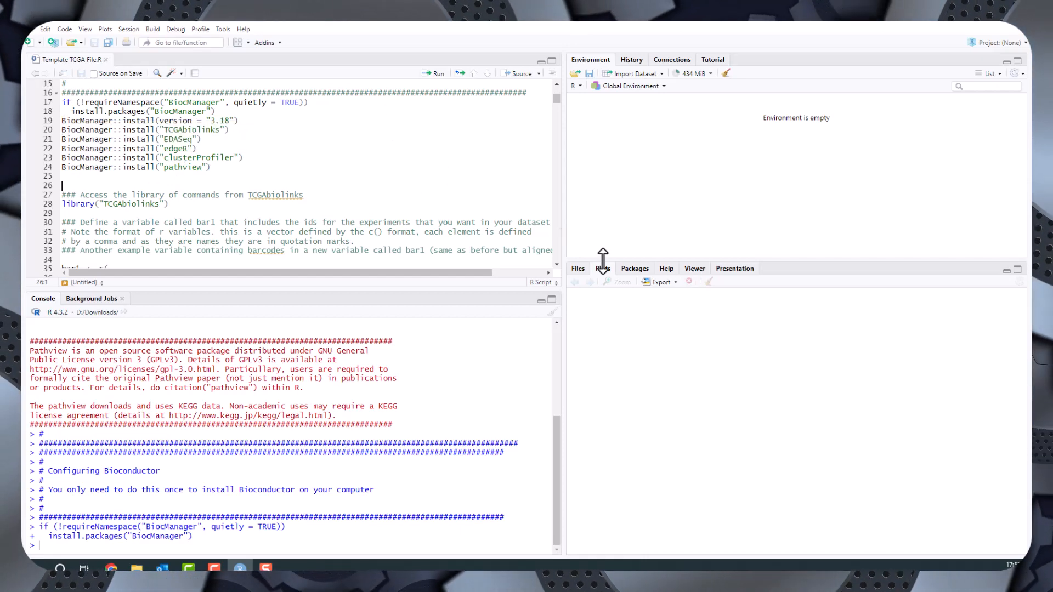
- Show the Packages list and scroll through the User Library, past TCGAbiolinks, down to the System Library
click(633, 268)
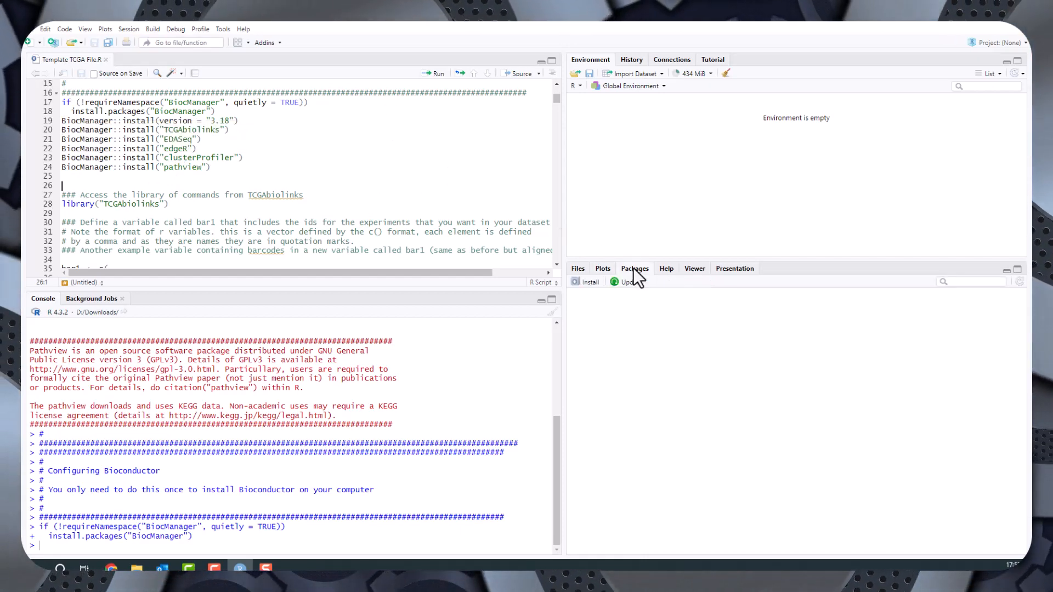
click(633, 269)
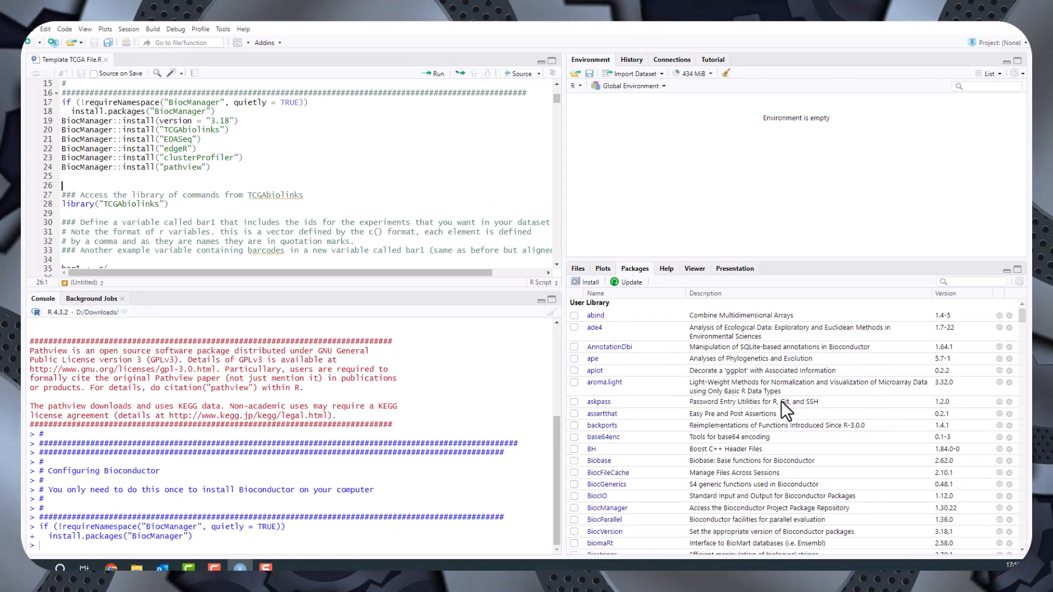
scroll(down, 3)
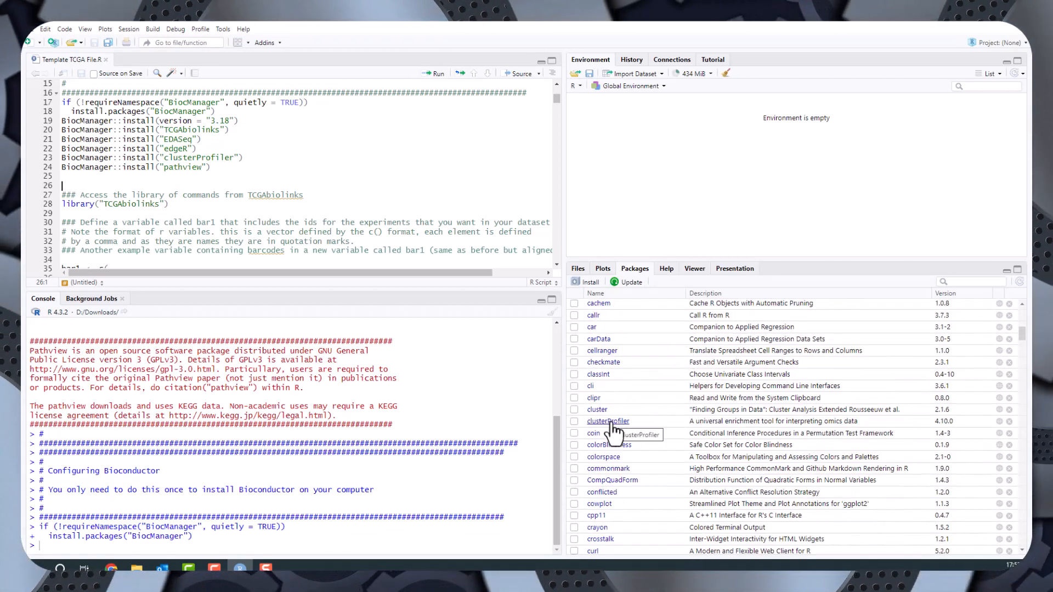
scroll(down, 3)
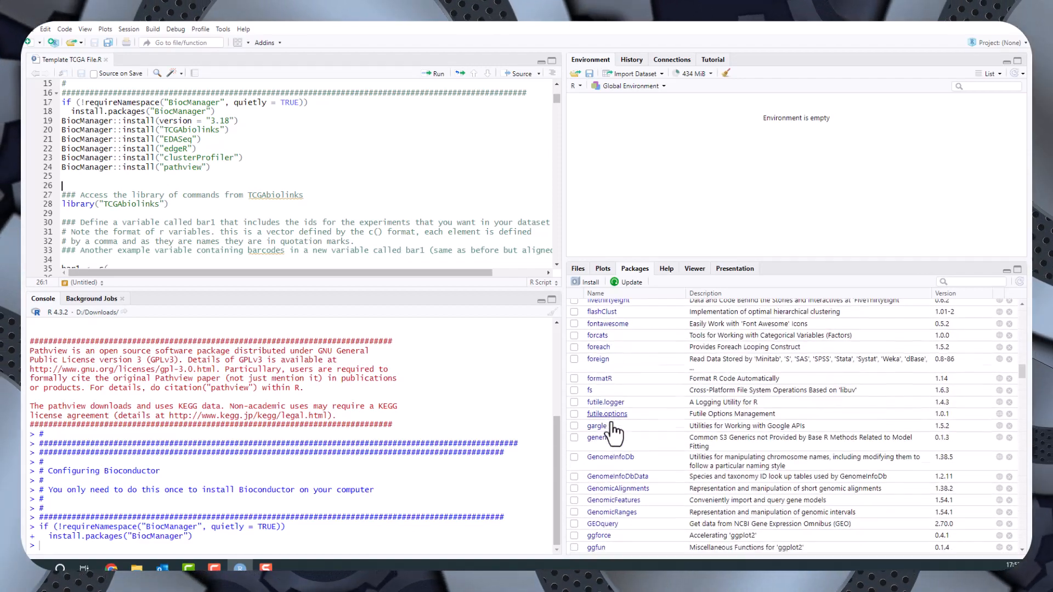
scroll(down, 3)
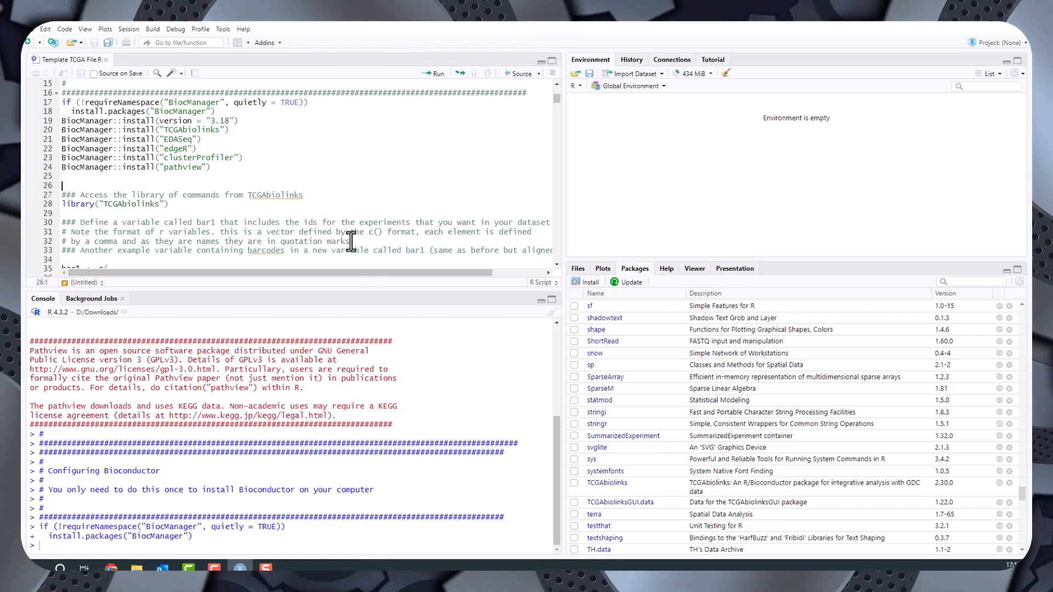
scroll(down, 3)
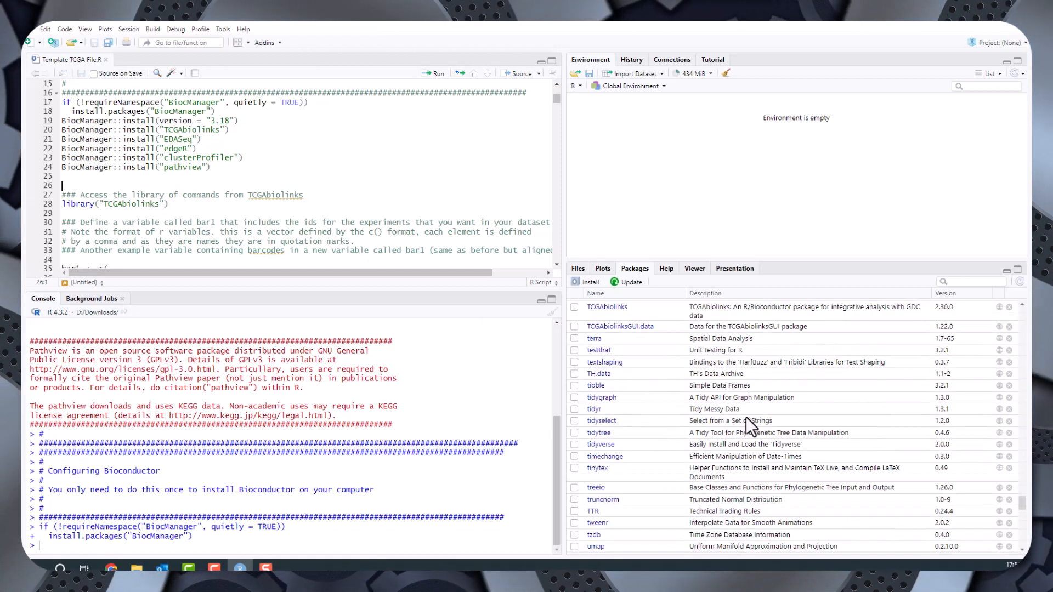
scroll(down, 3)
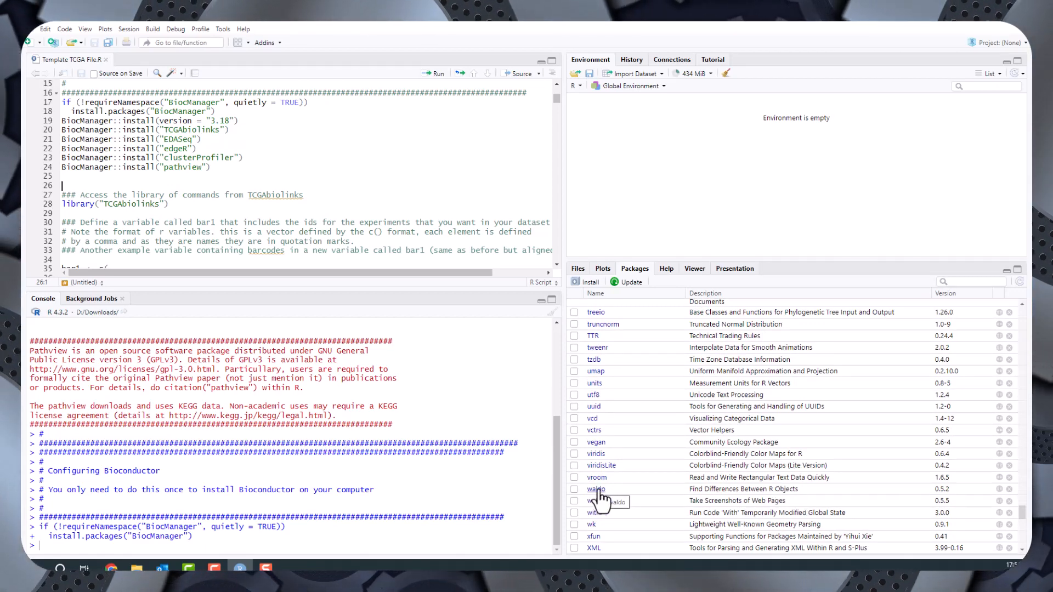
mouse_move(661, 504)
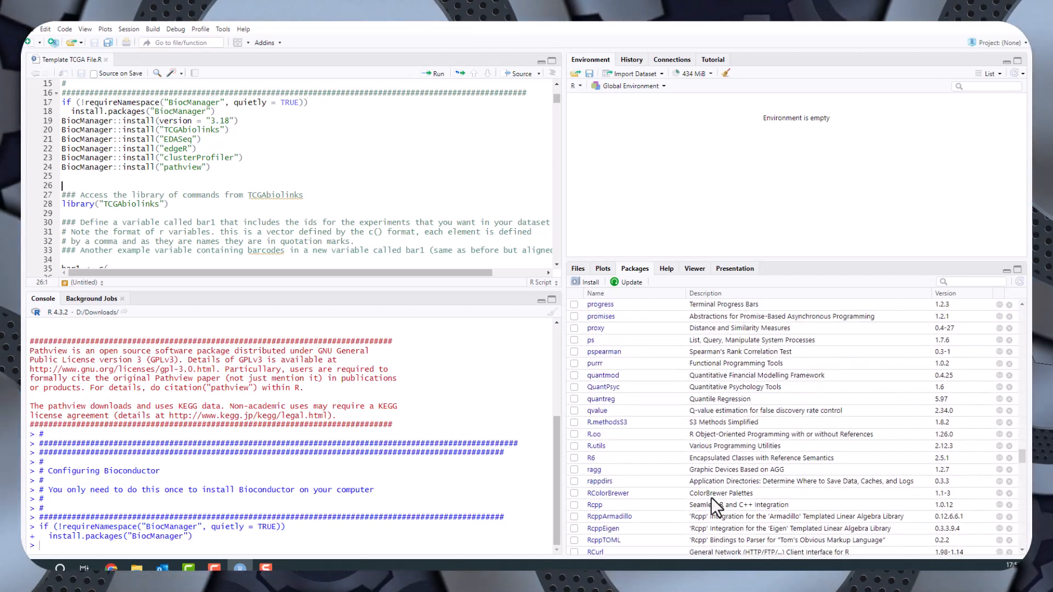
mouse_move(747, 382)
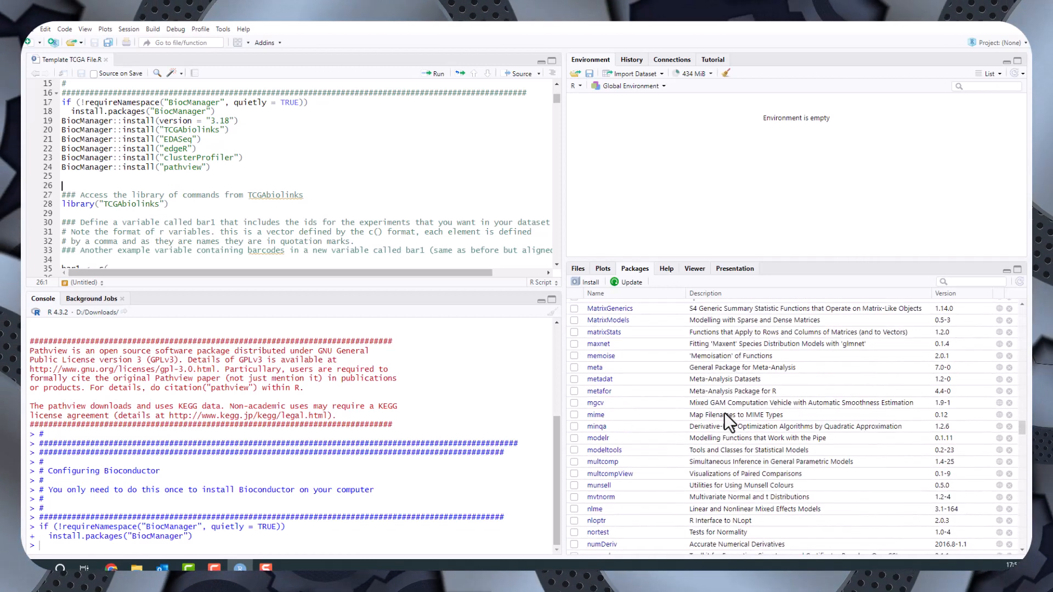
mouse_move(608, 474)
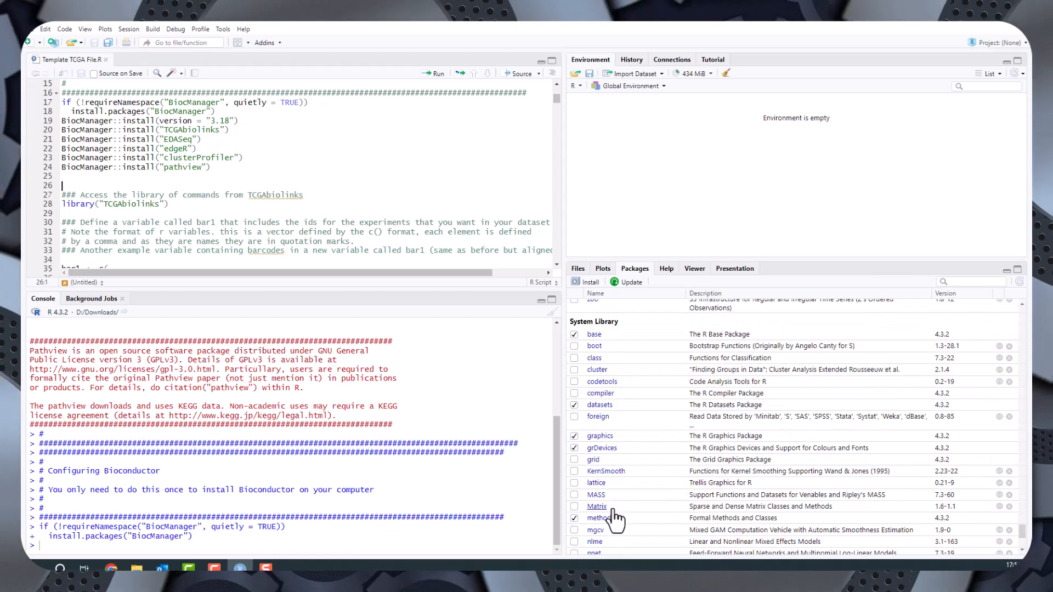
scroll(down, 3)
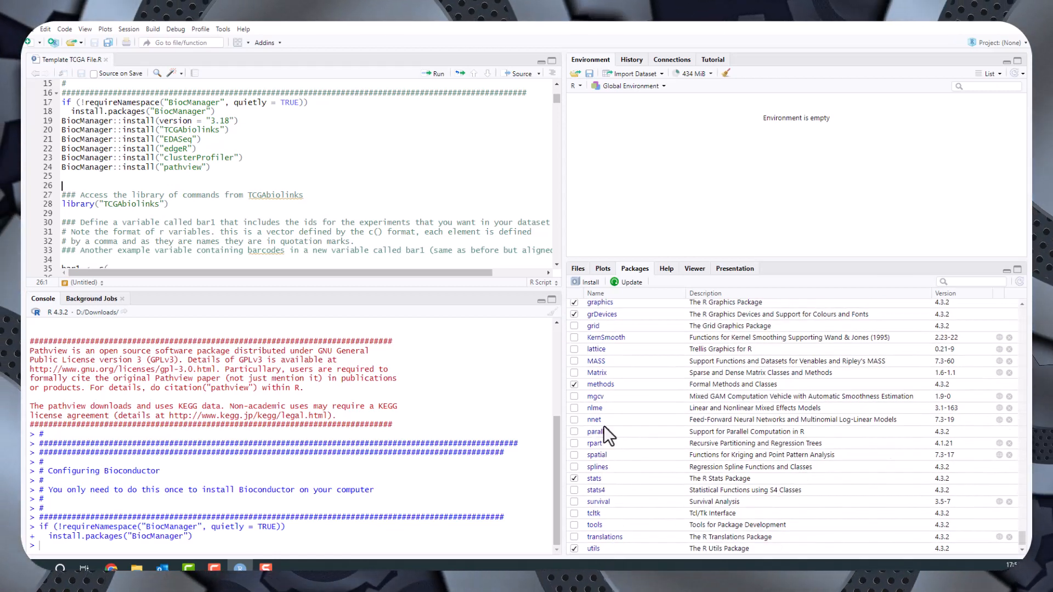
scroll(down, 3)
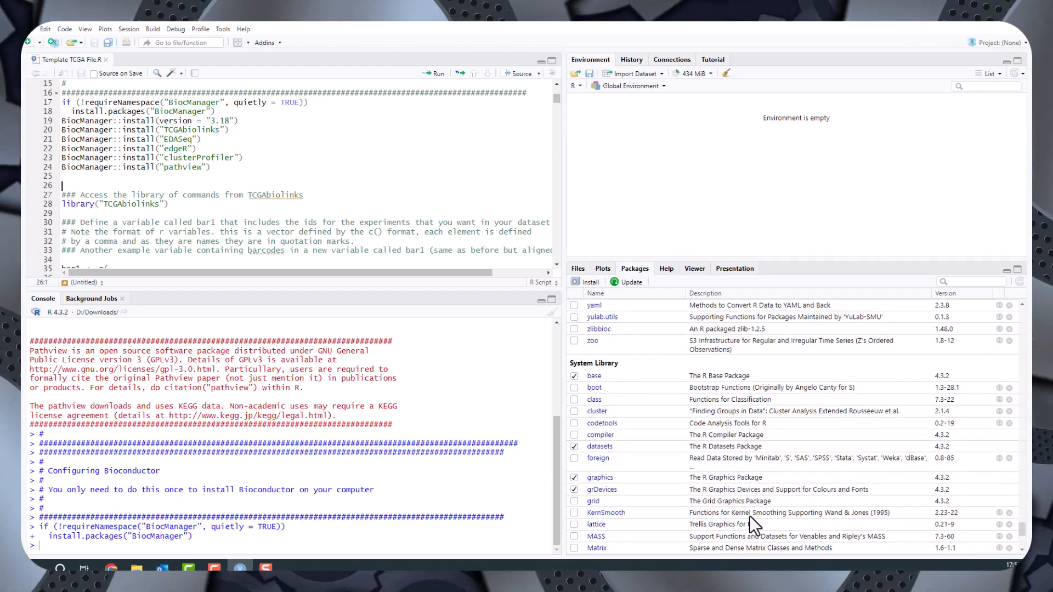
scroll(down, 3)
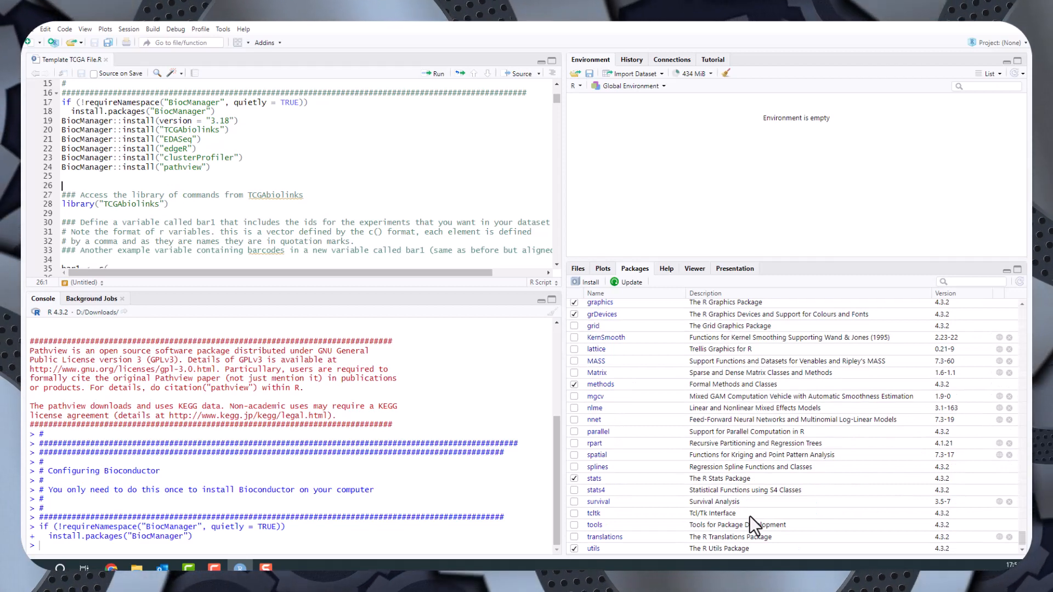
scroll(down, 3)
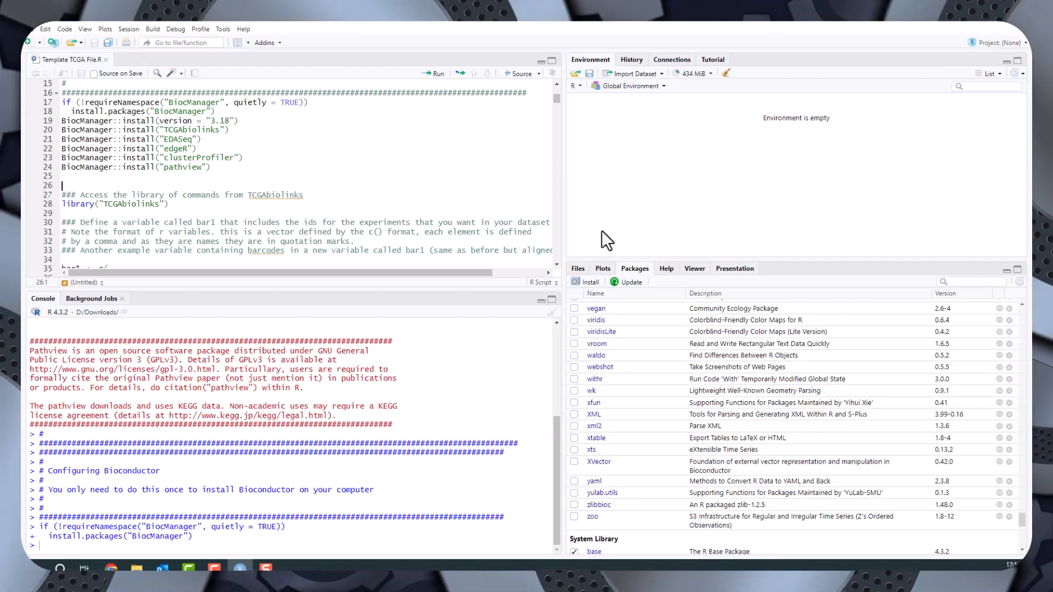
mouse_move(754, 277)
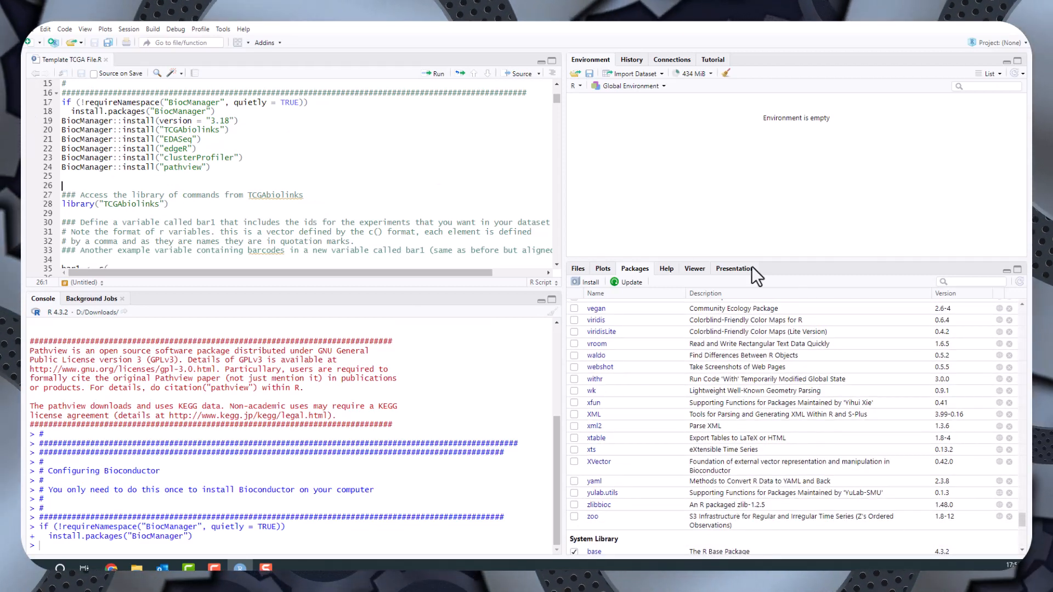
mouse_move(26, 94)
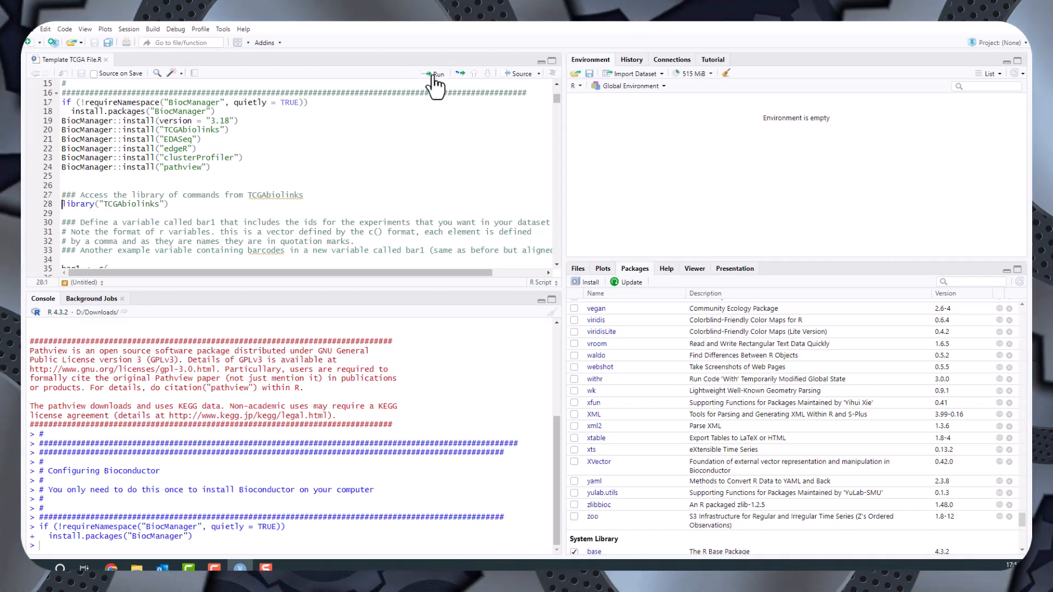
- Run library("TCGAbiolinks") on line 28 so it executes in the console
click(435, 73)
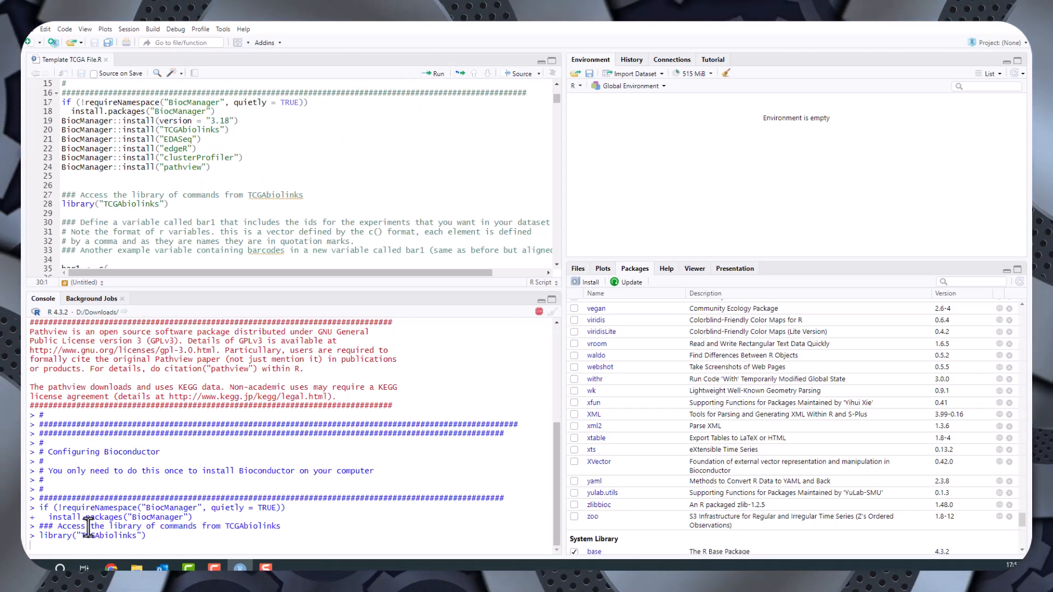